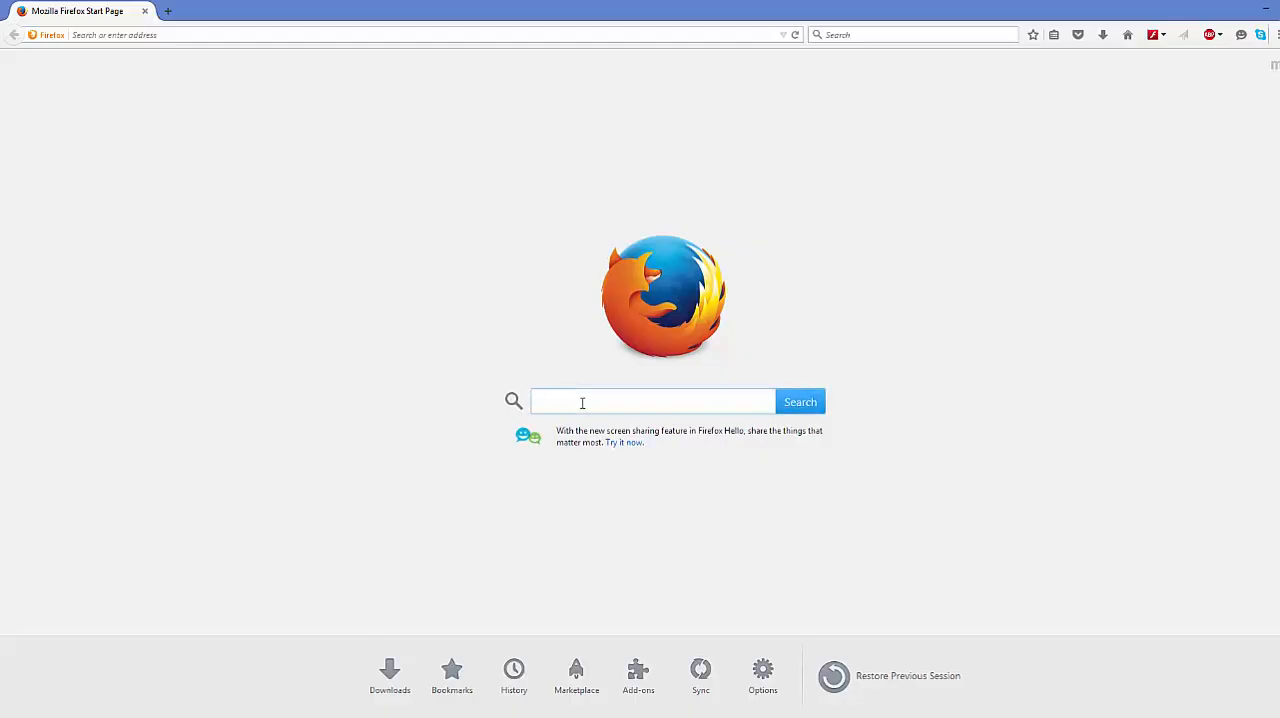
Search Google for 'bootstrap' from the Firefox start page.
text(bootstrap)
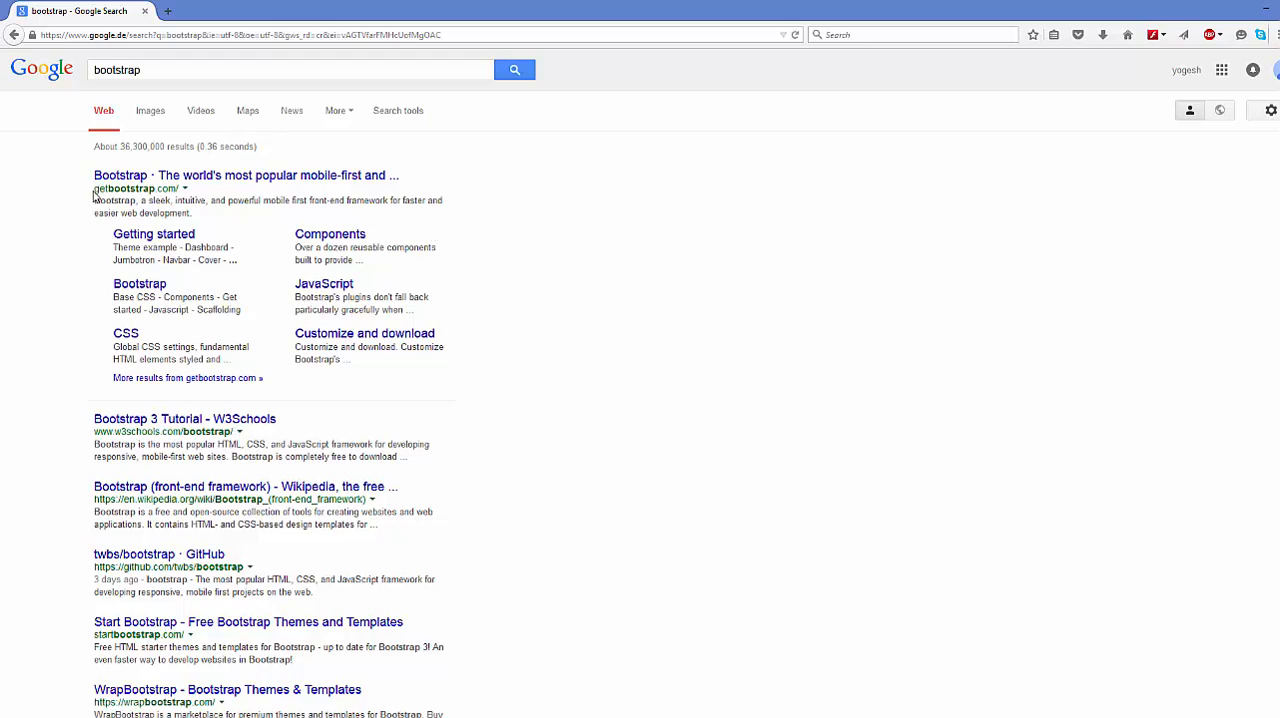
mouse_move(150, 188)
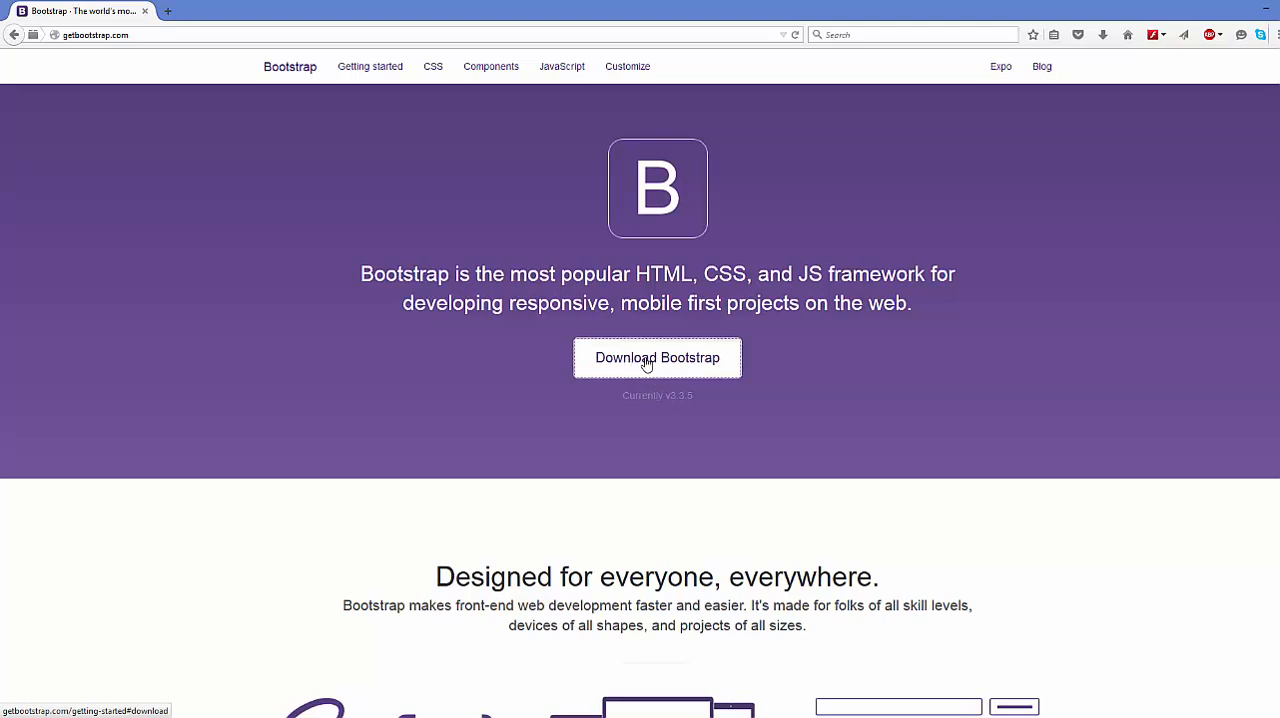
Start downloading the compiled bootstrap-3.3.5-dist.zip from the Bootstrap Download page.
click(656, 356)
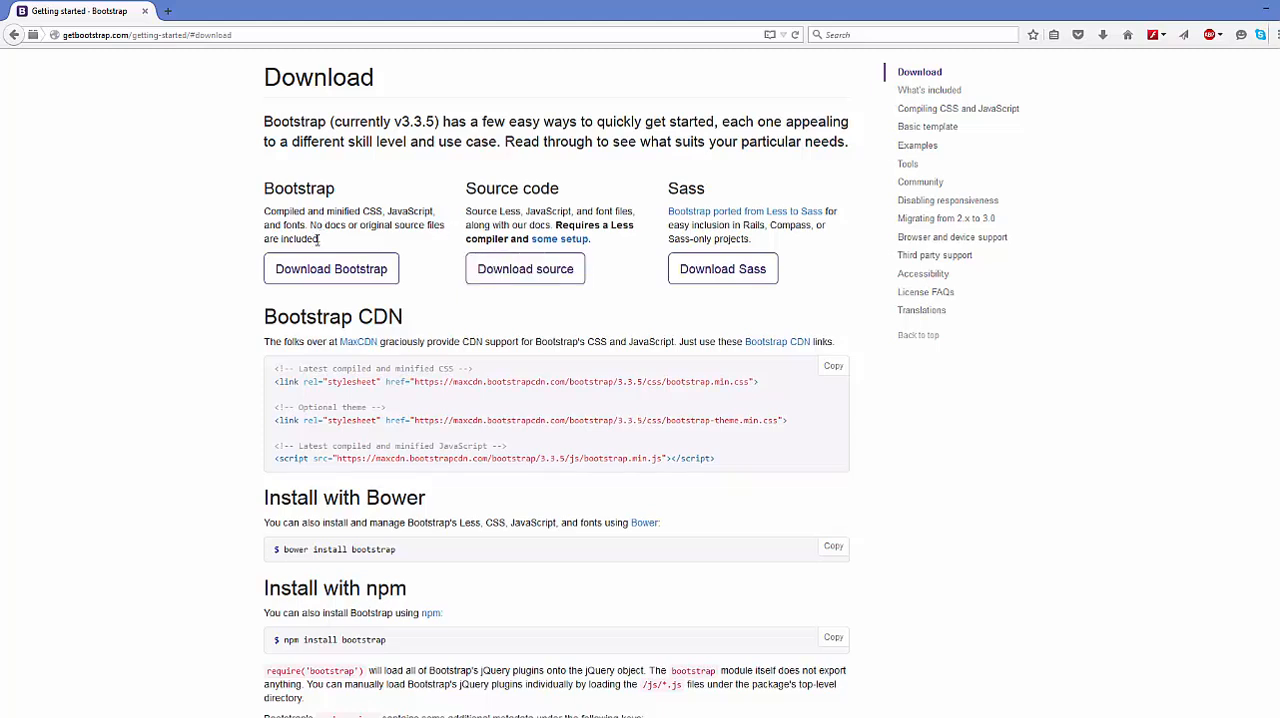
click(330, 268)
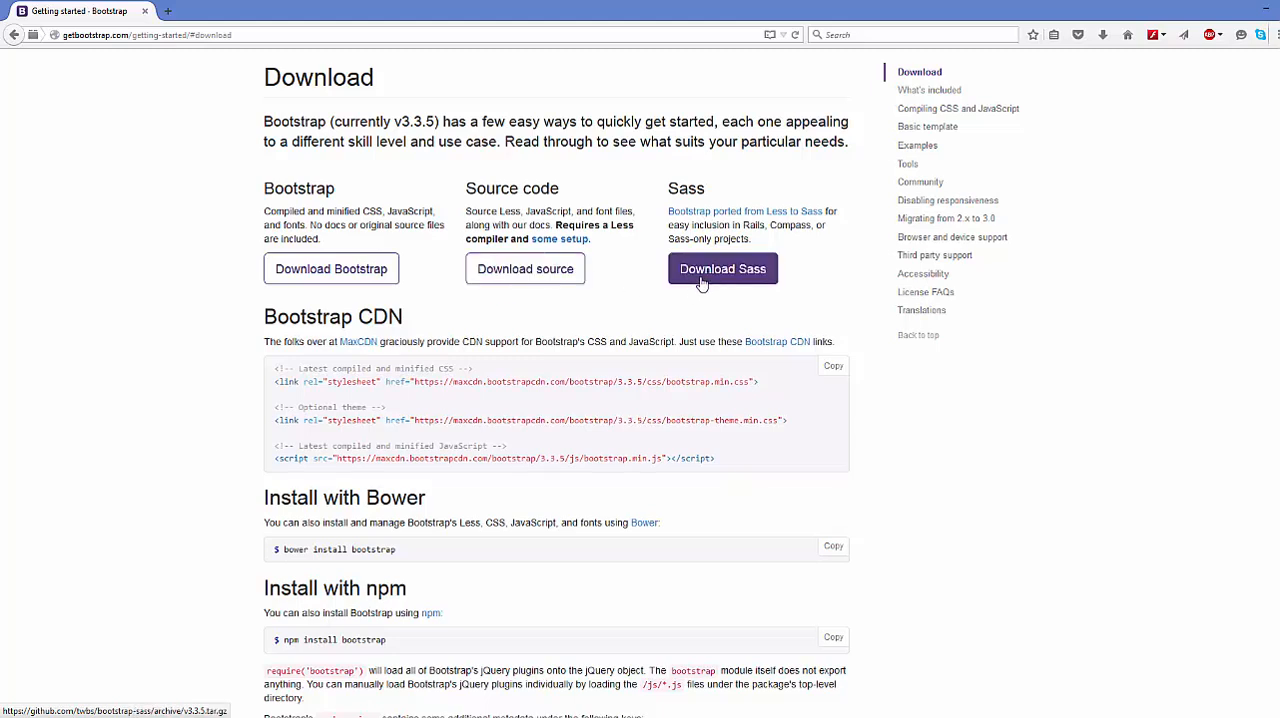
mouse_move(728, 284)
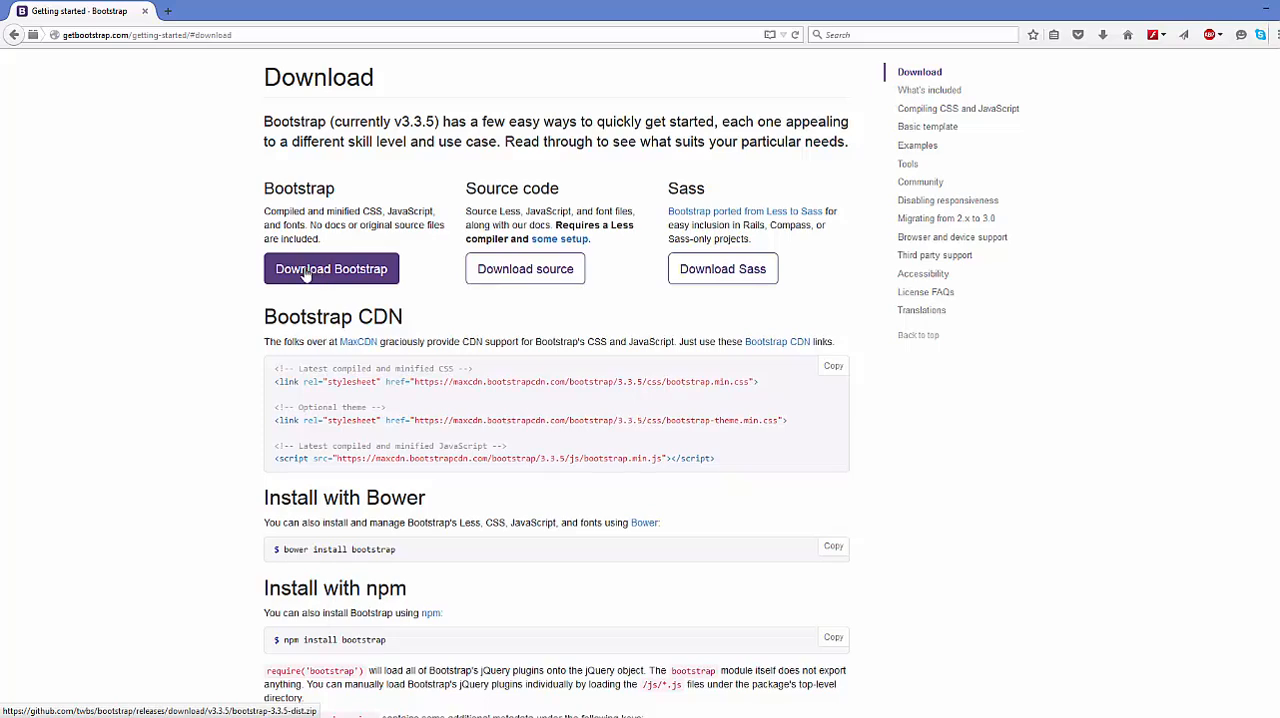
click(332, 268)
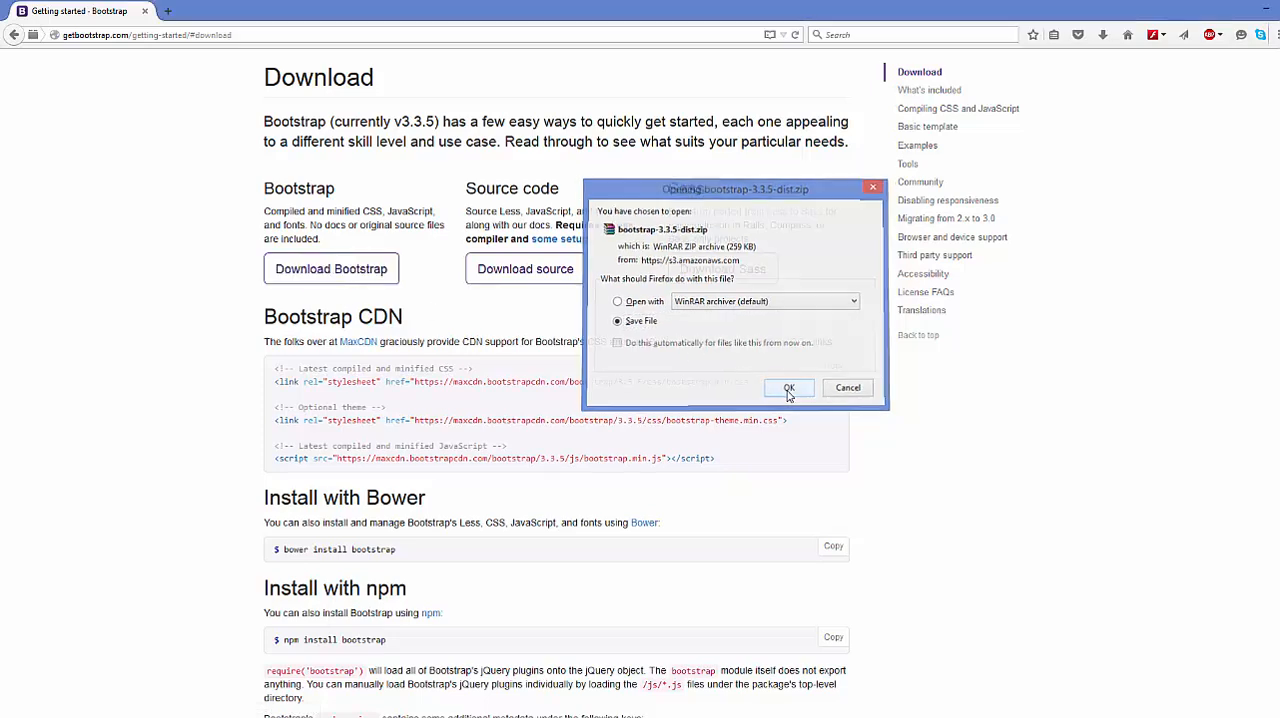
Save bootstrap-3.3.5-dist.zip to Documents\bootstrap and extract it here into a bootstrap-3.3.5-dist folder.
click(788, 388)
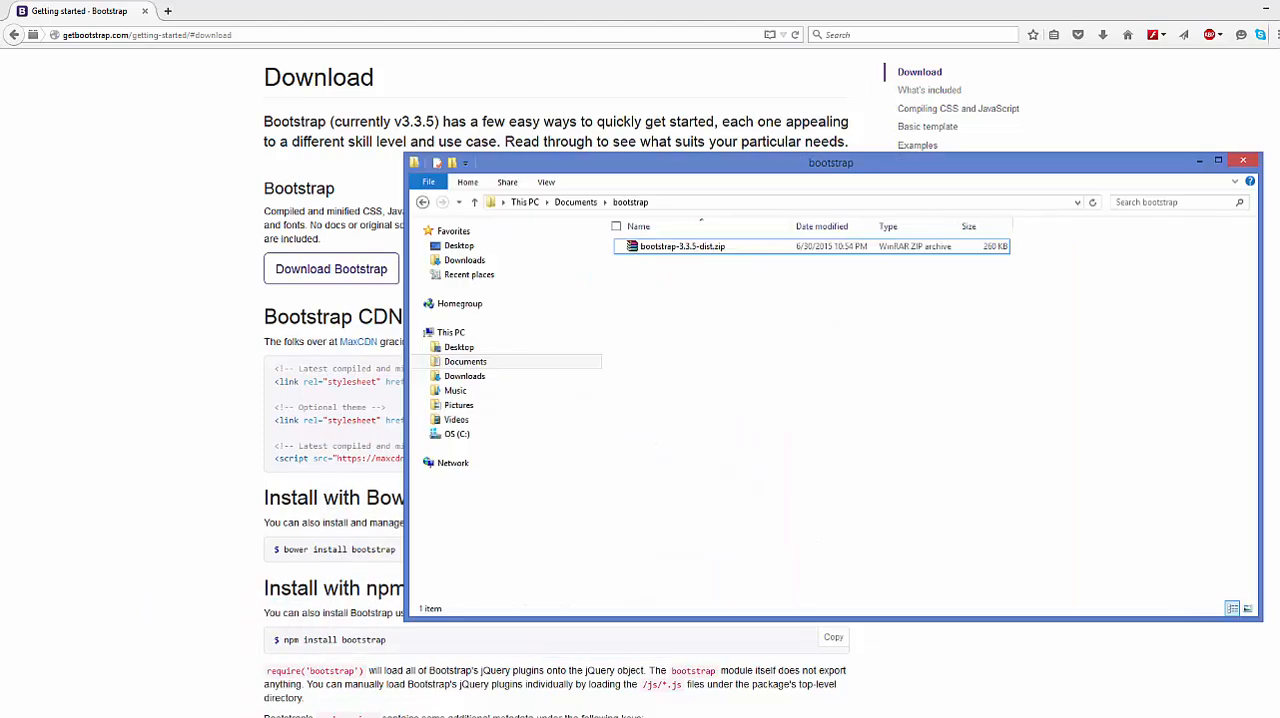
mouse_move(668, 292)
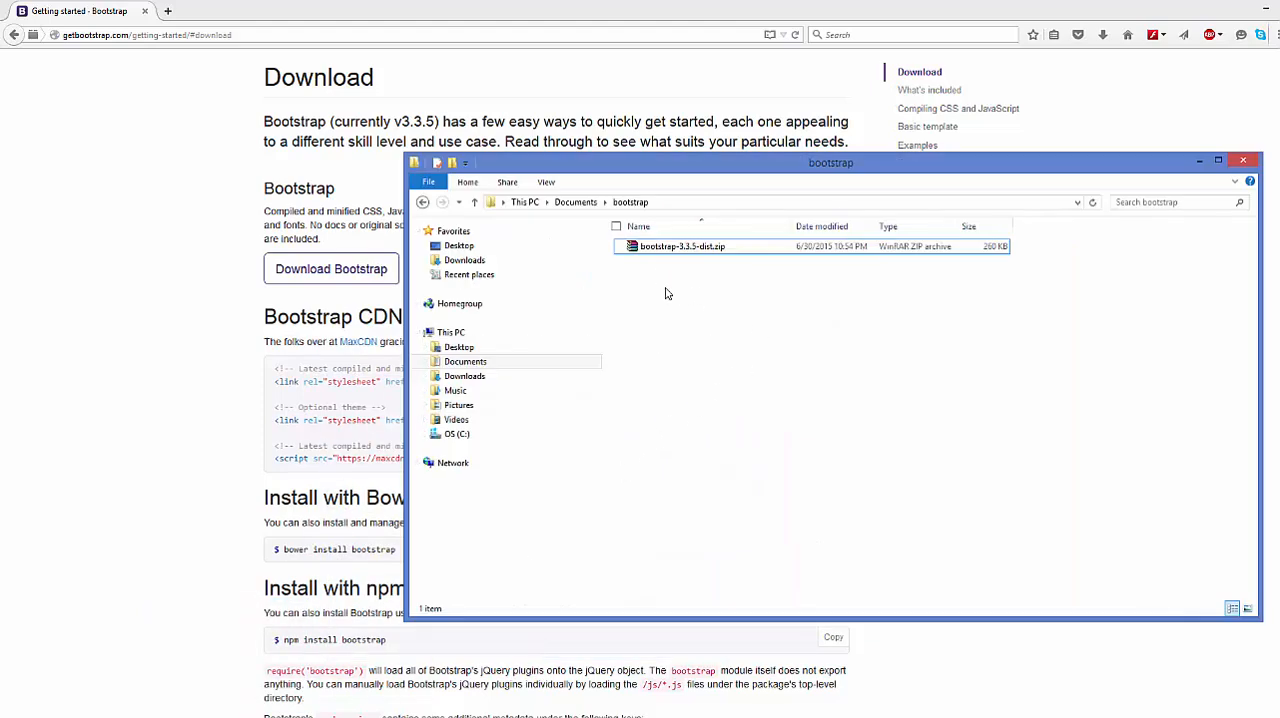
right_click(682, 246)
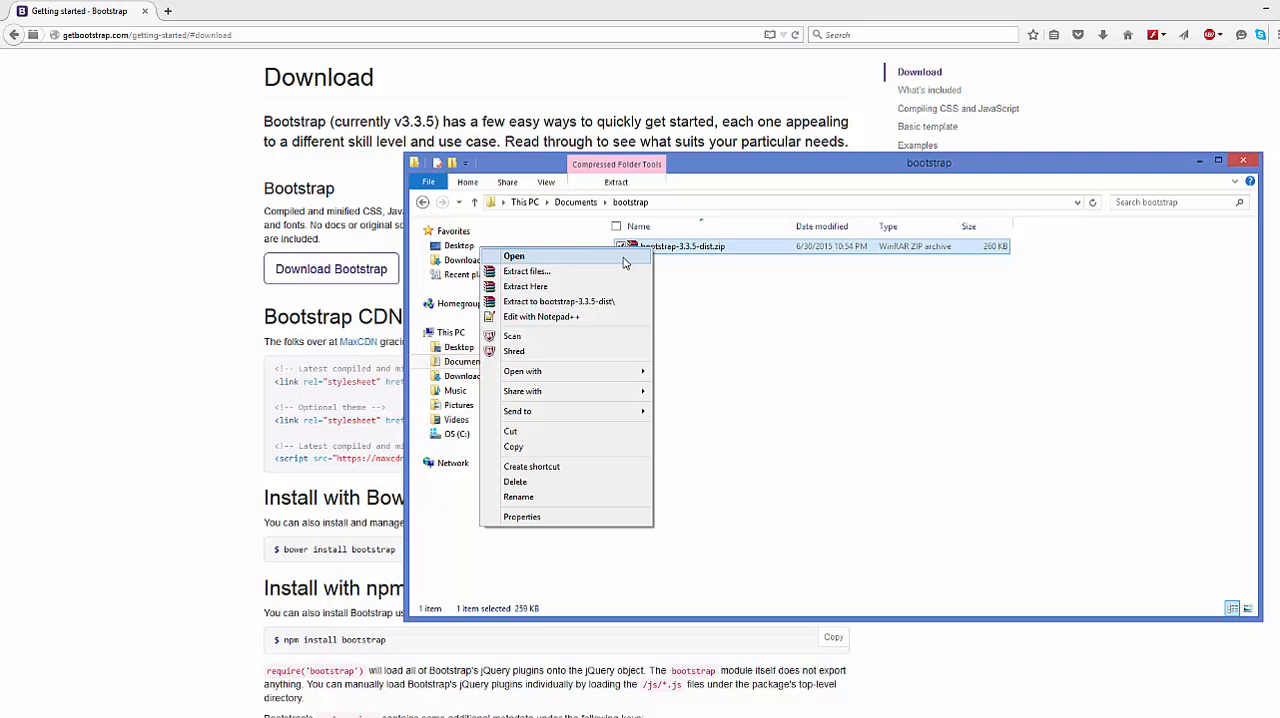
click(524, 286)
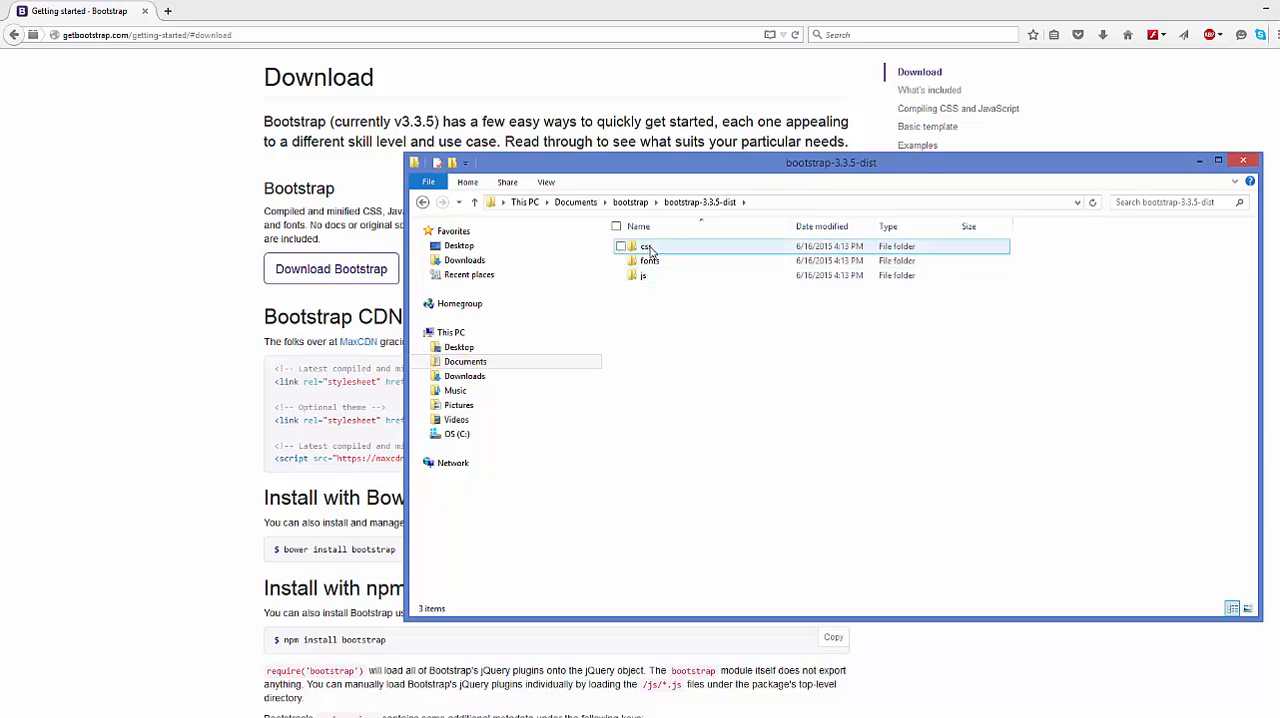
click(650, 260)
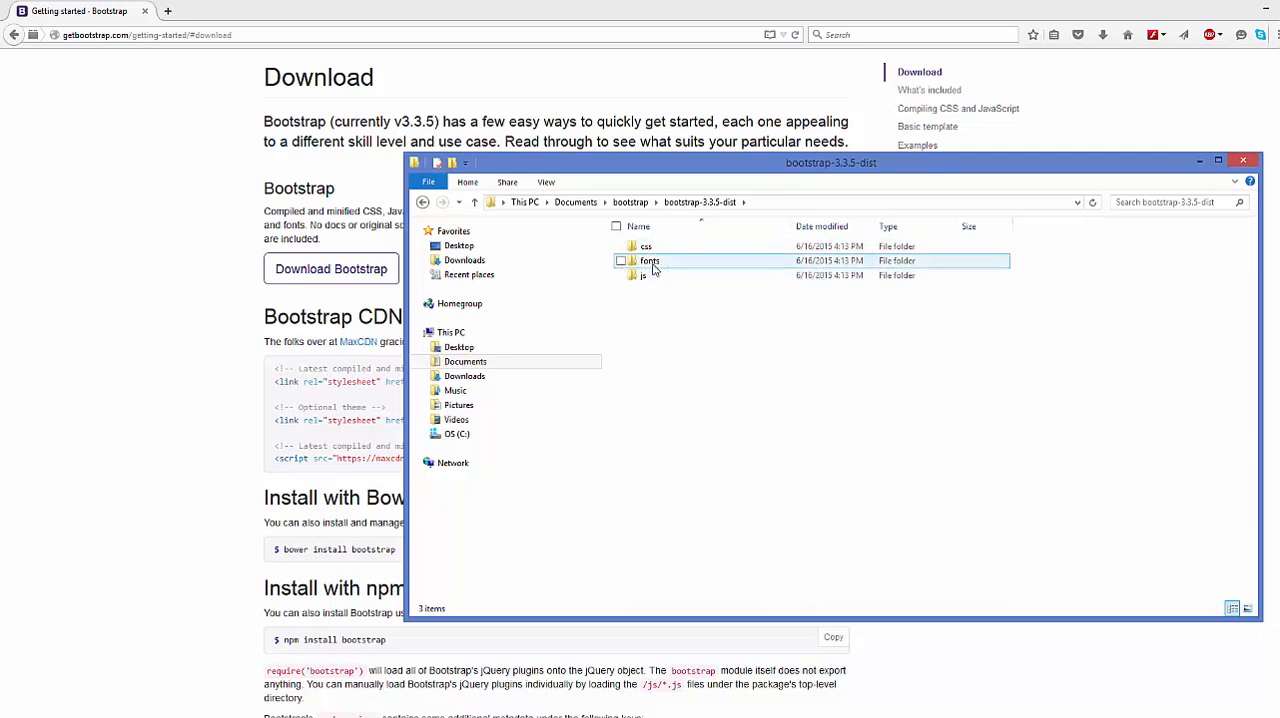
mouse_move(642, 276)
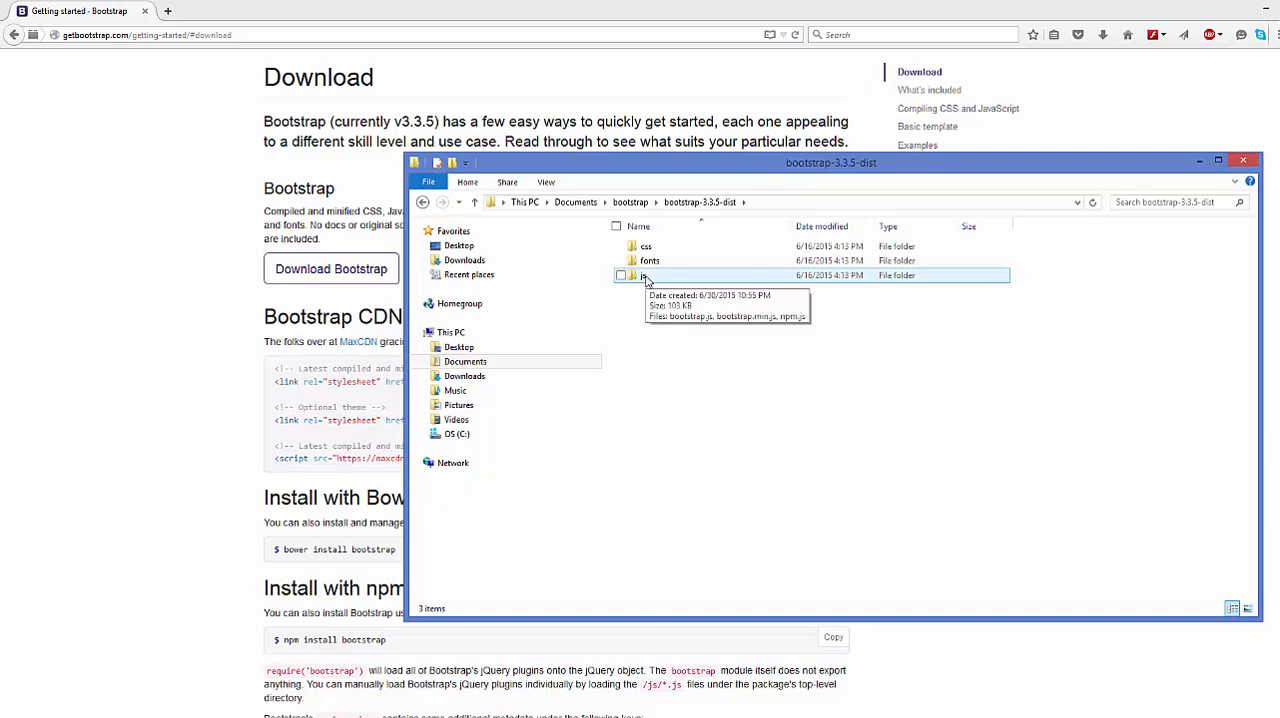
Browse into the css folder of bootstrap-3.3.5-dist listing the Bootstrap stylesheets.
double_click(646, 276)
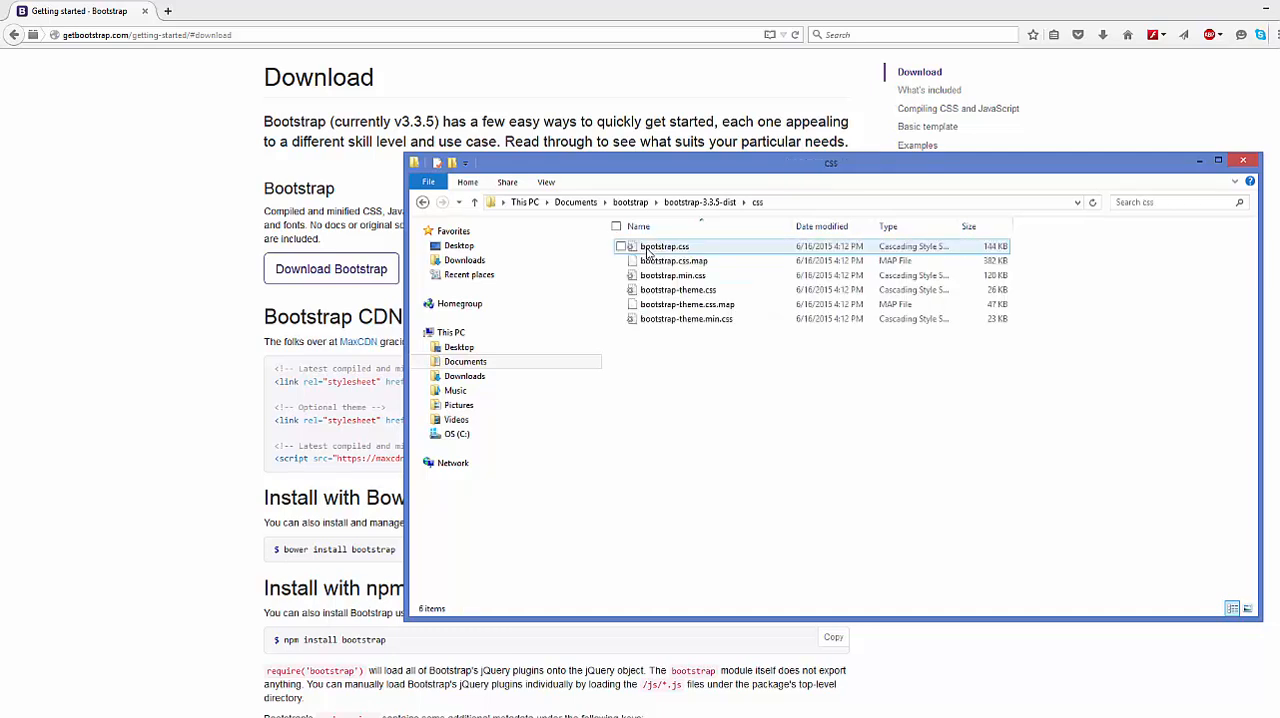
click(686, 318)
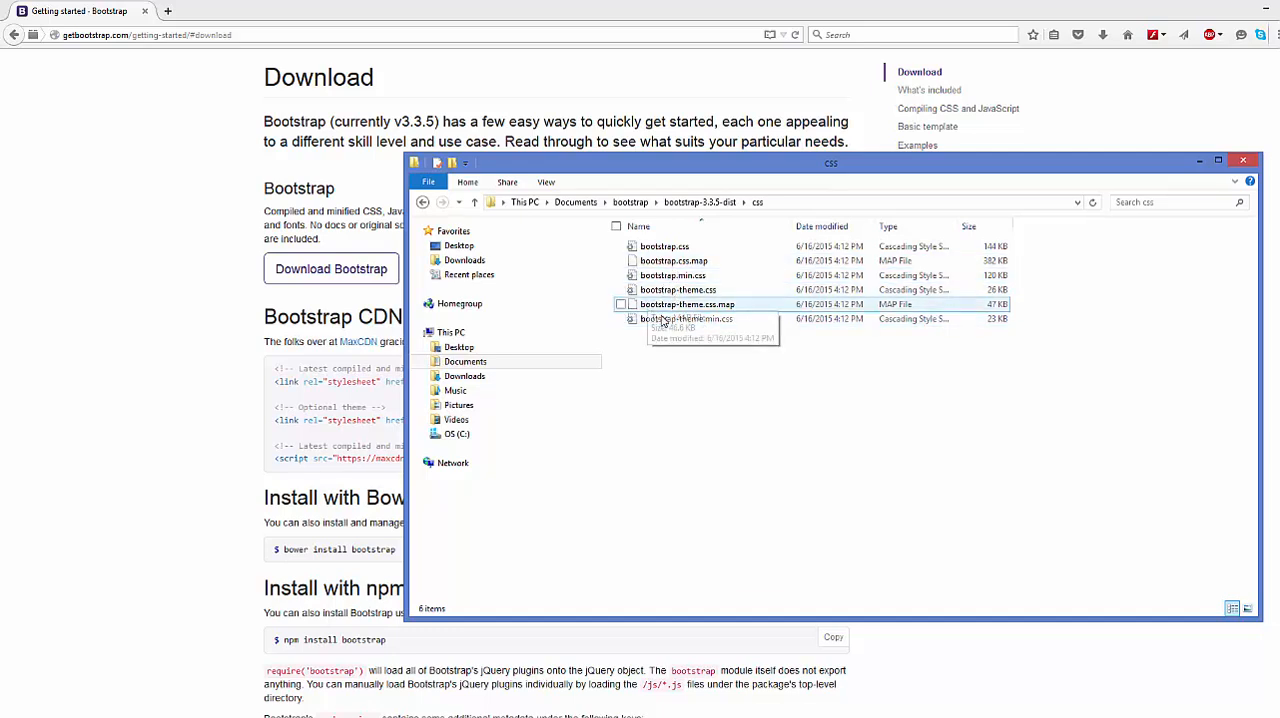
mouse_move(680, 304)
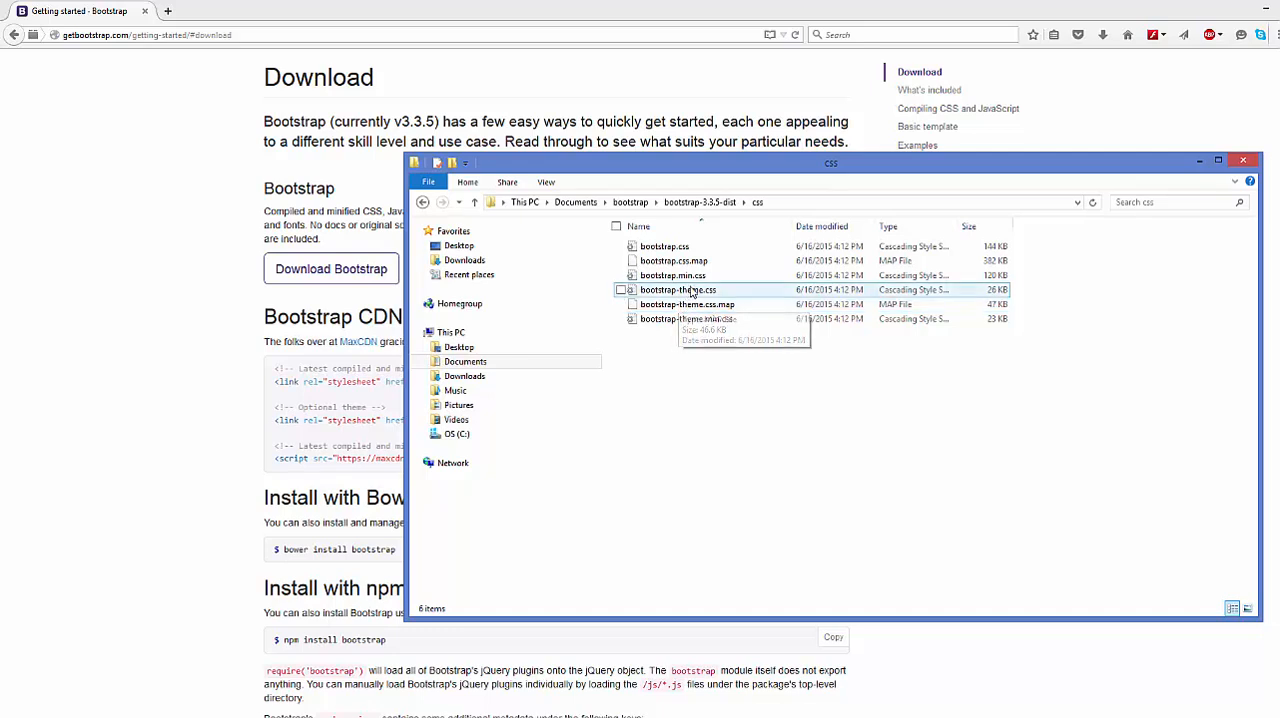
click(672, 276)
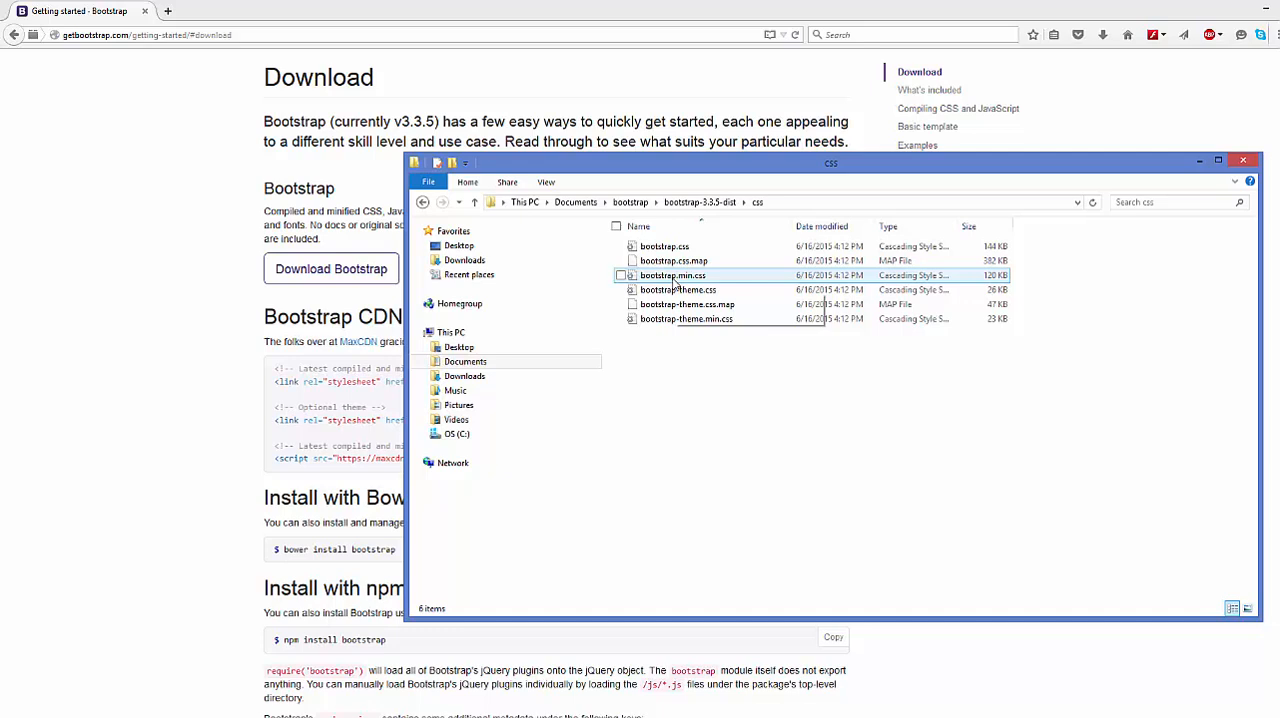
click(664, 246)
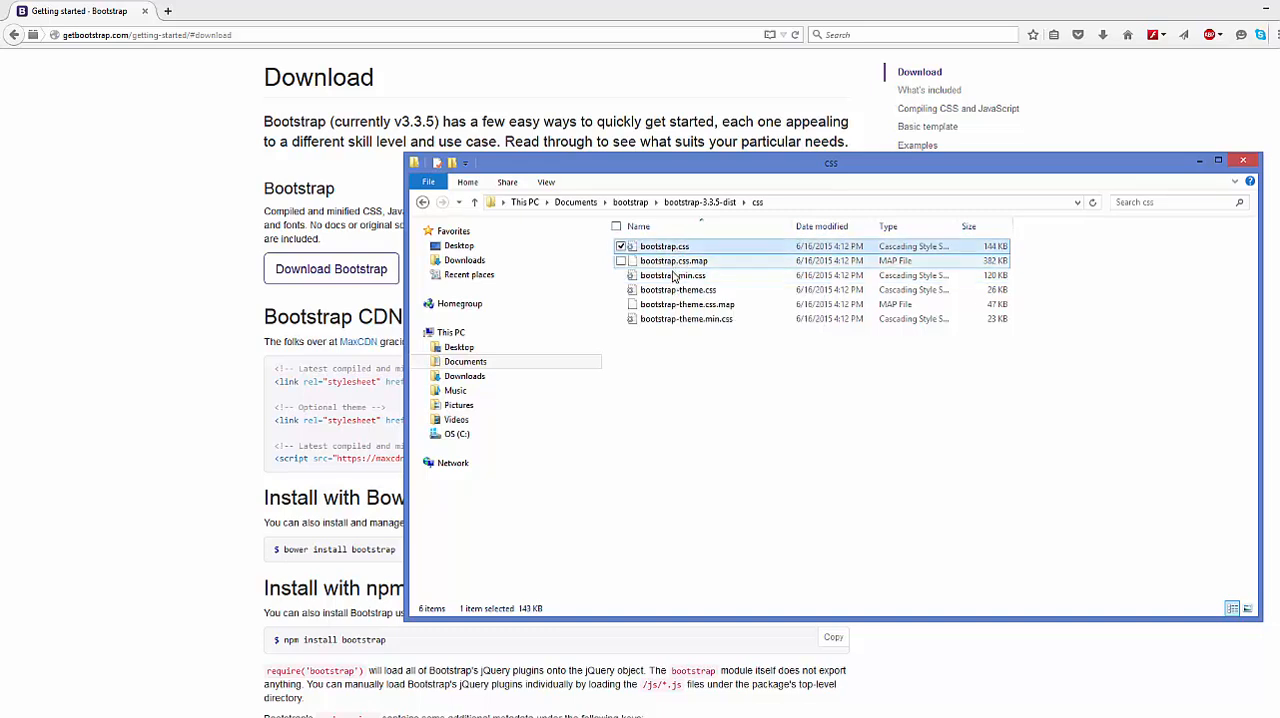
Compare the file sizes of bootstrap.css and bootstrap.min.css by selecting each in turn.
click(664, 246)
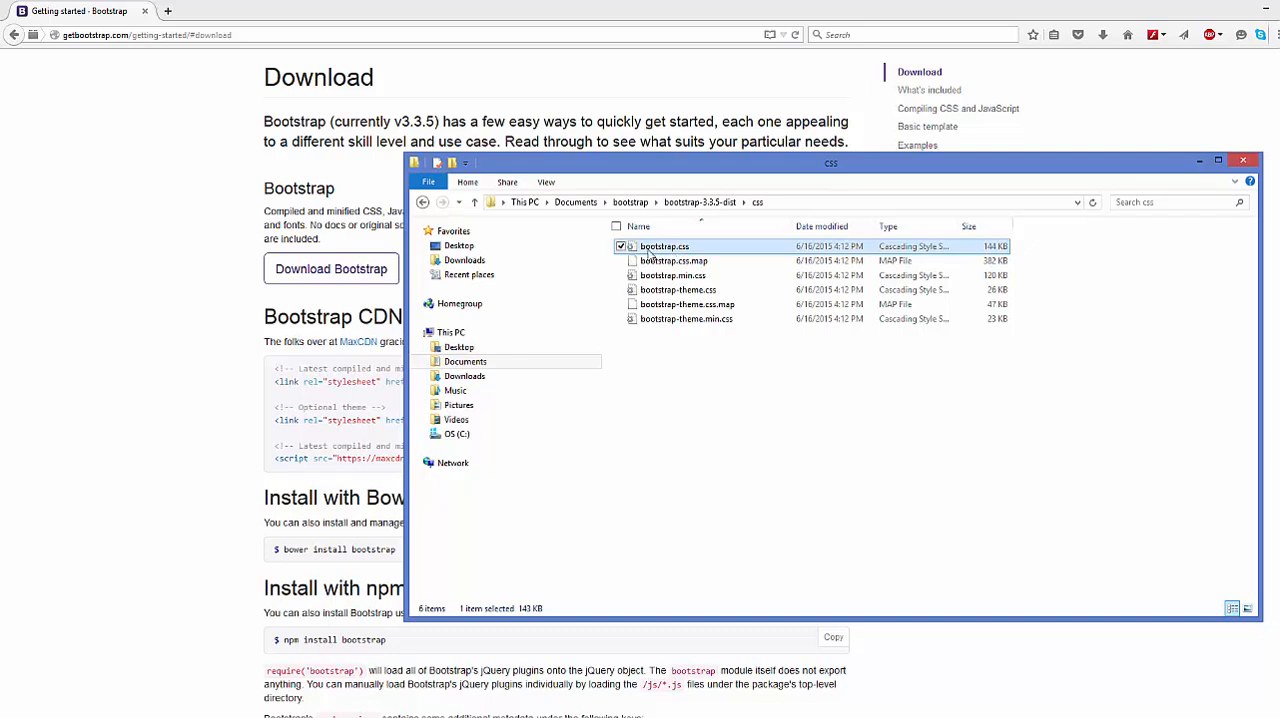
click(672, 276)
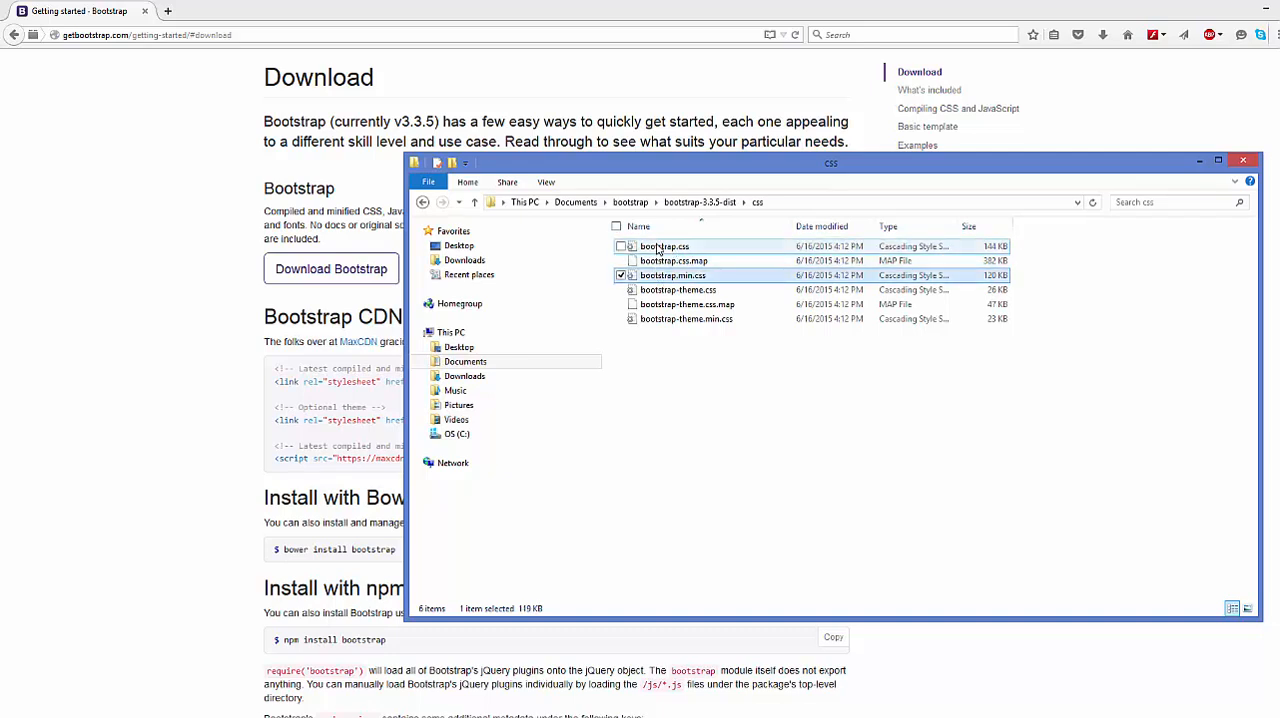
click(664, 246)
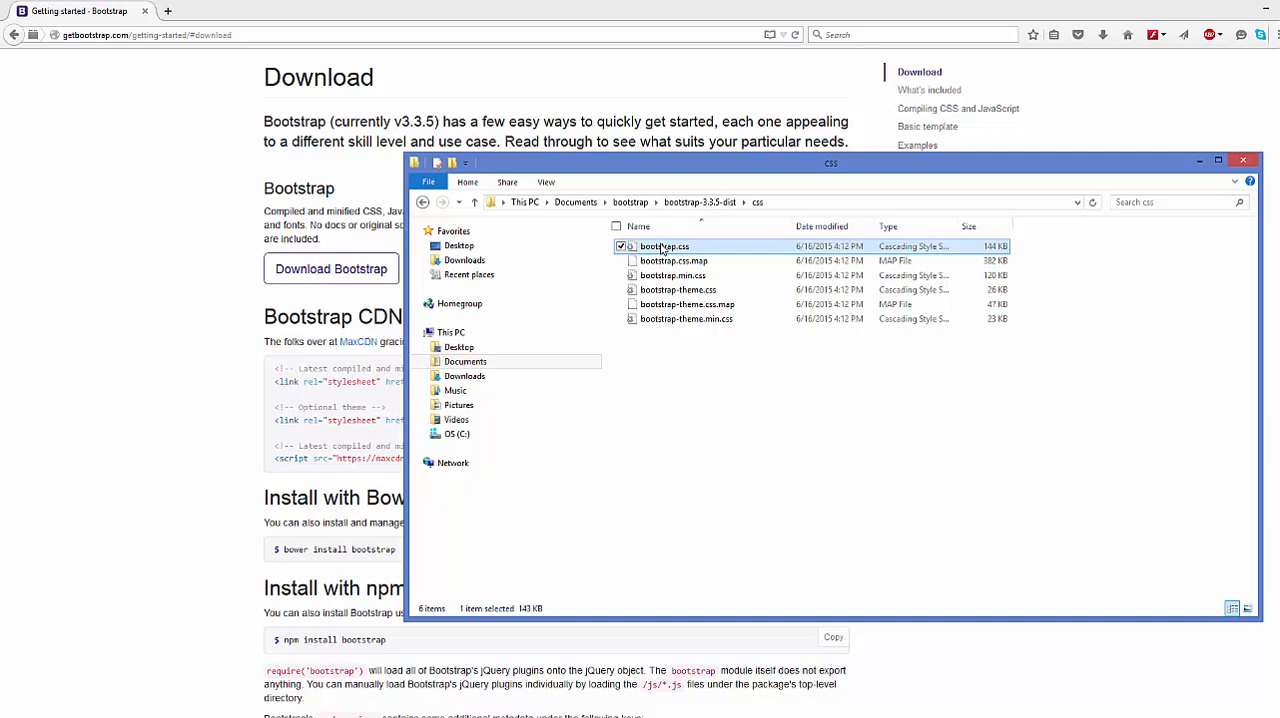
click(672, 276)
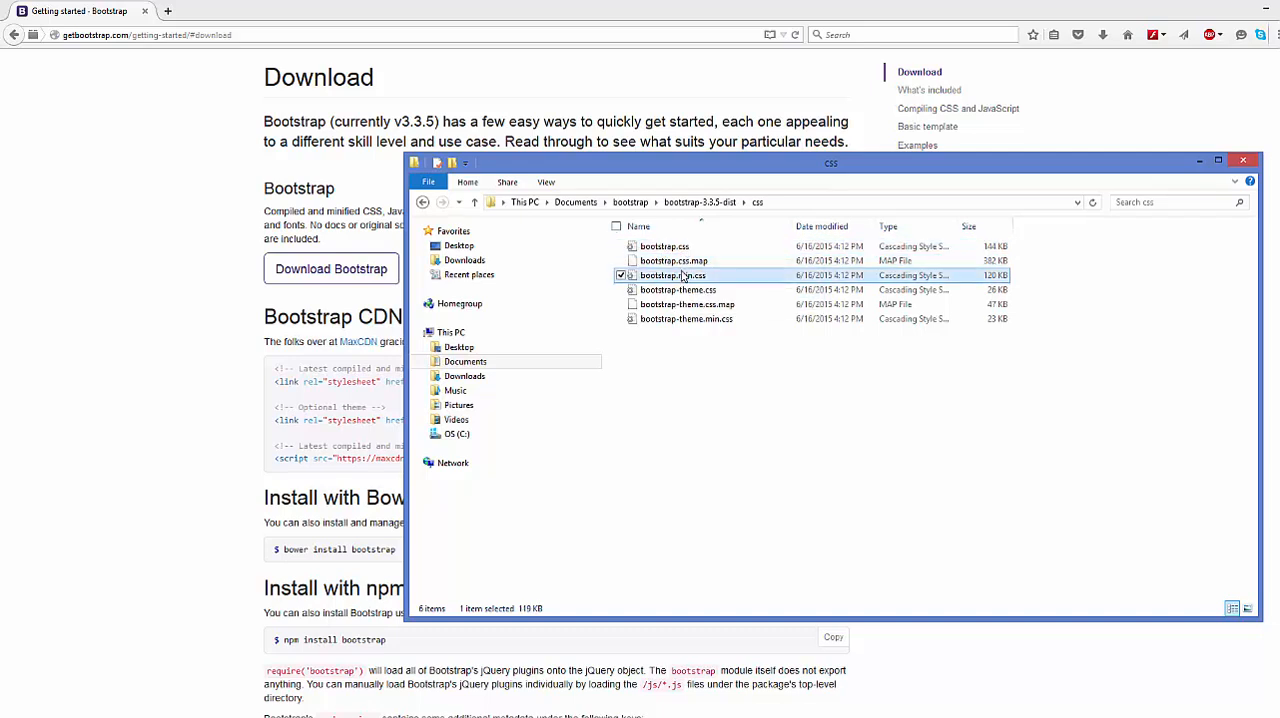
click(664, 246)
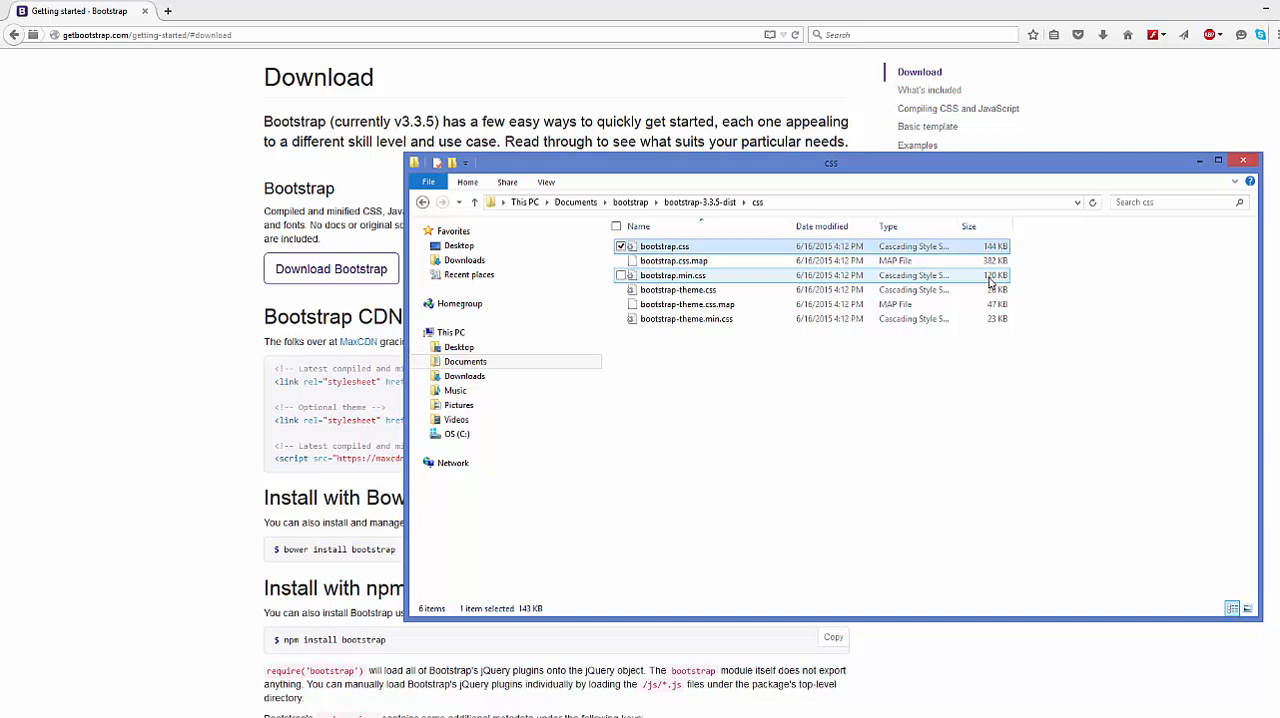
Edit bootstrap.min.css in Notepad++, showing the minified stylesheet as one long line.
right_click(672, 276)
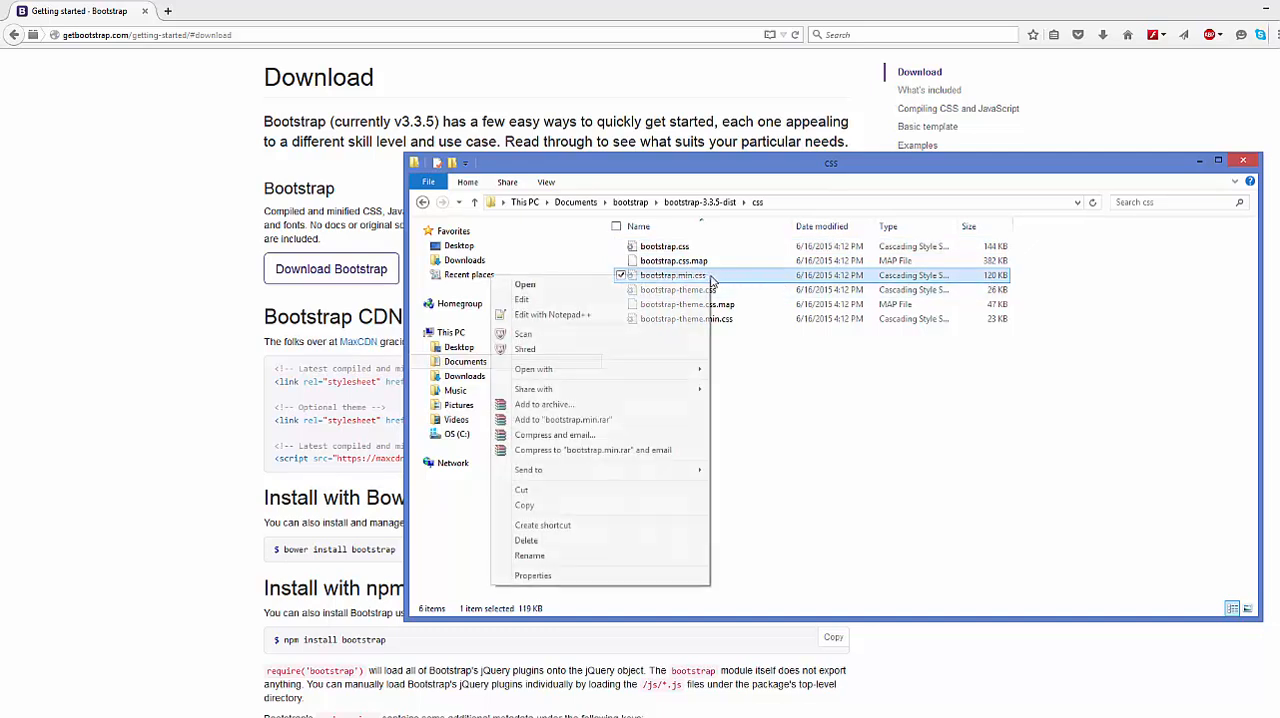
click(548, 314)
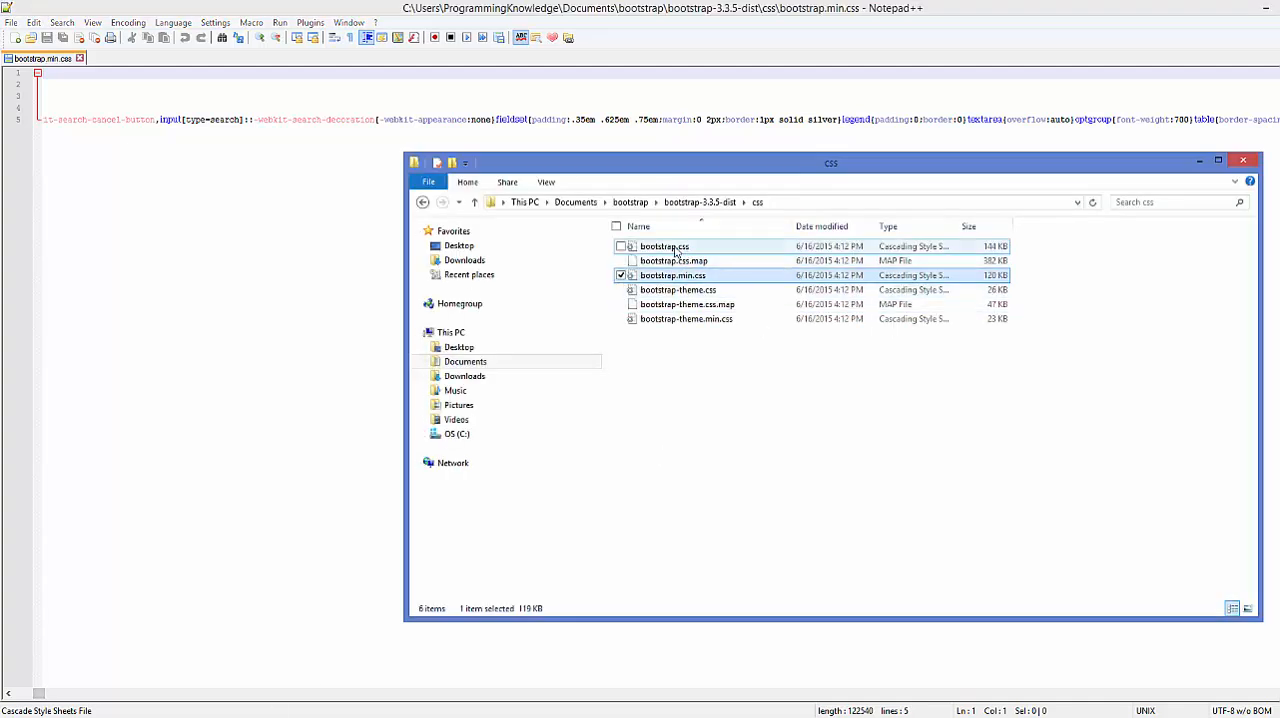
right_click(664, 246)
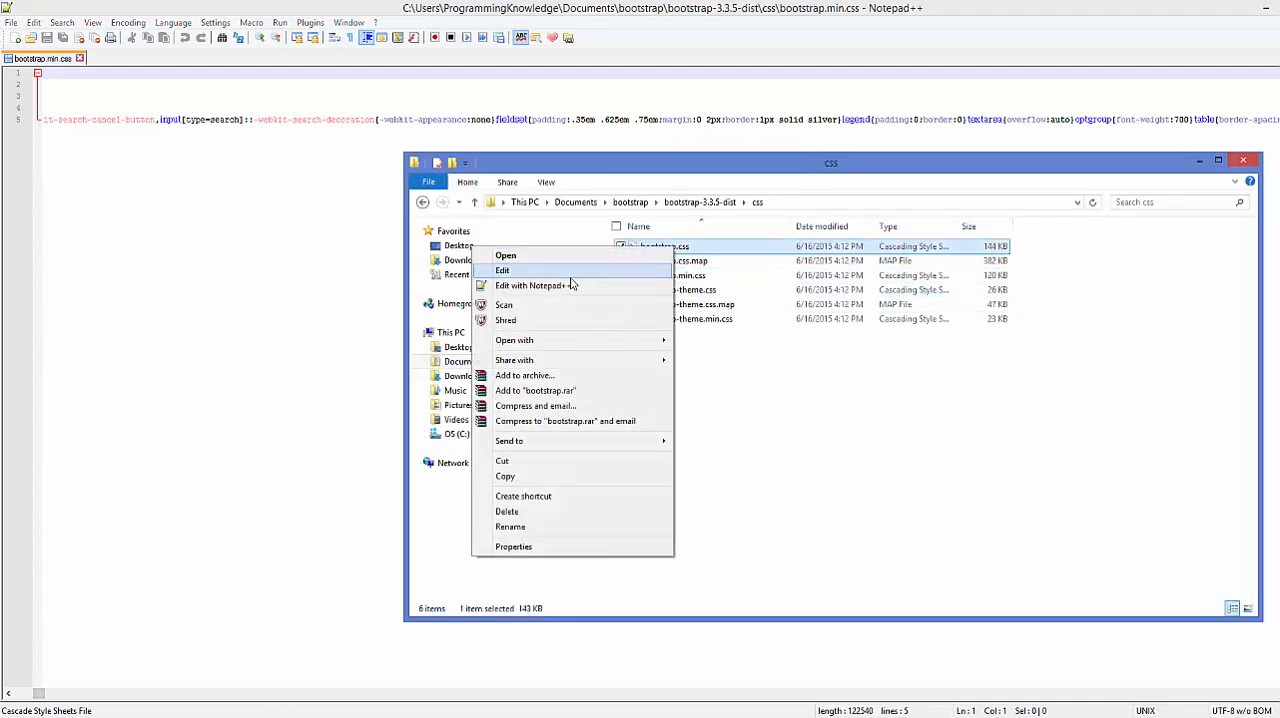
Edit bootstrap.css in a second Notepad++ tab and scroll through its formatted style rules.
click(502, 270)
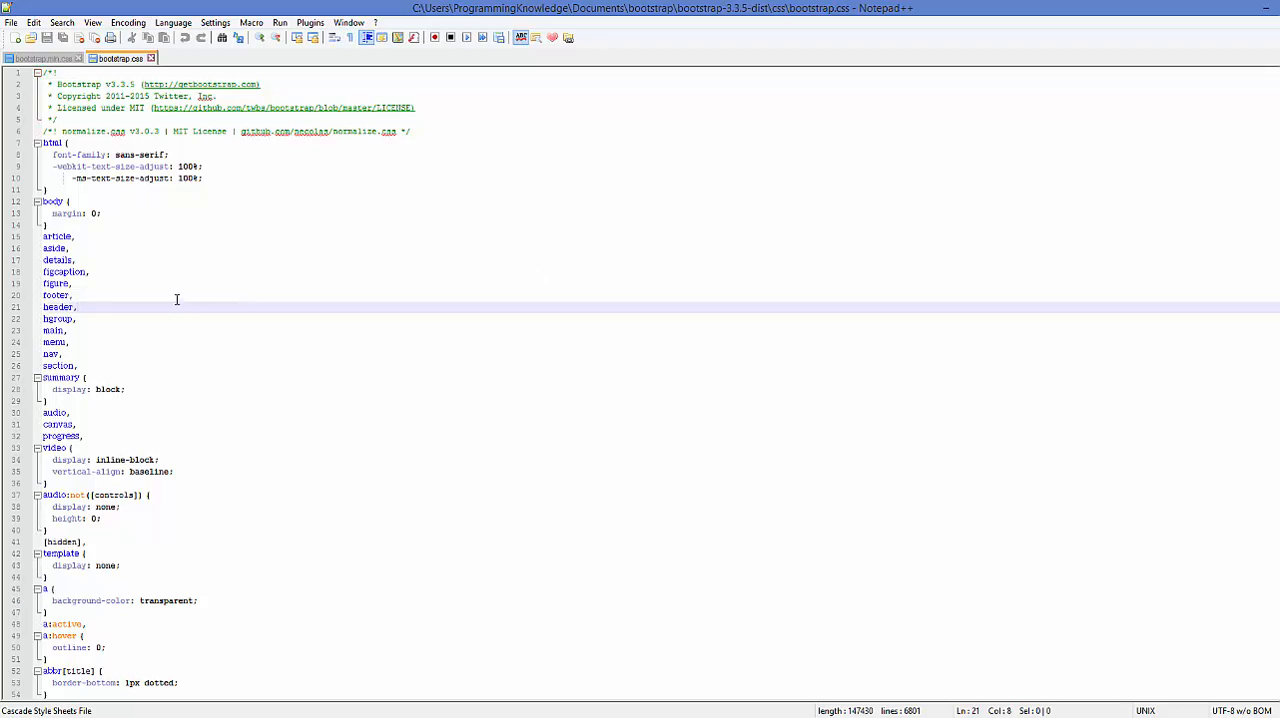
scroll(down, 3)
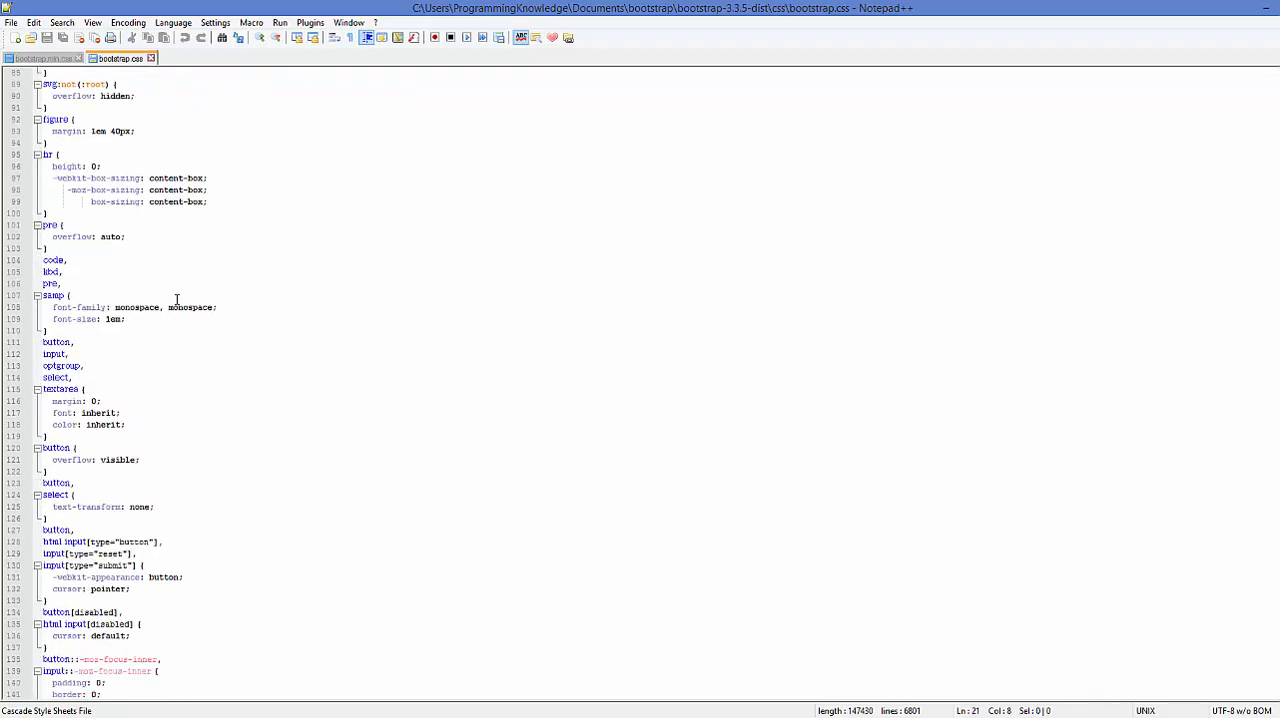
scroll(down, 3)
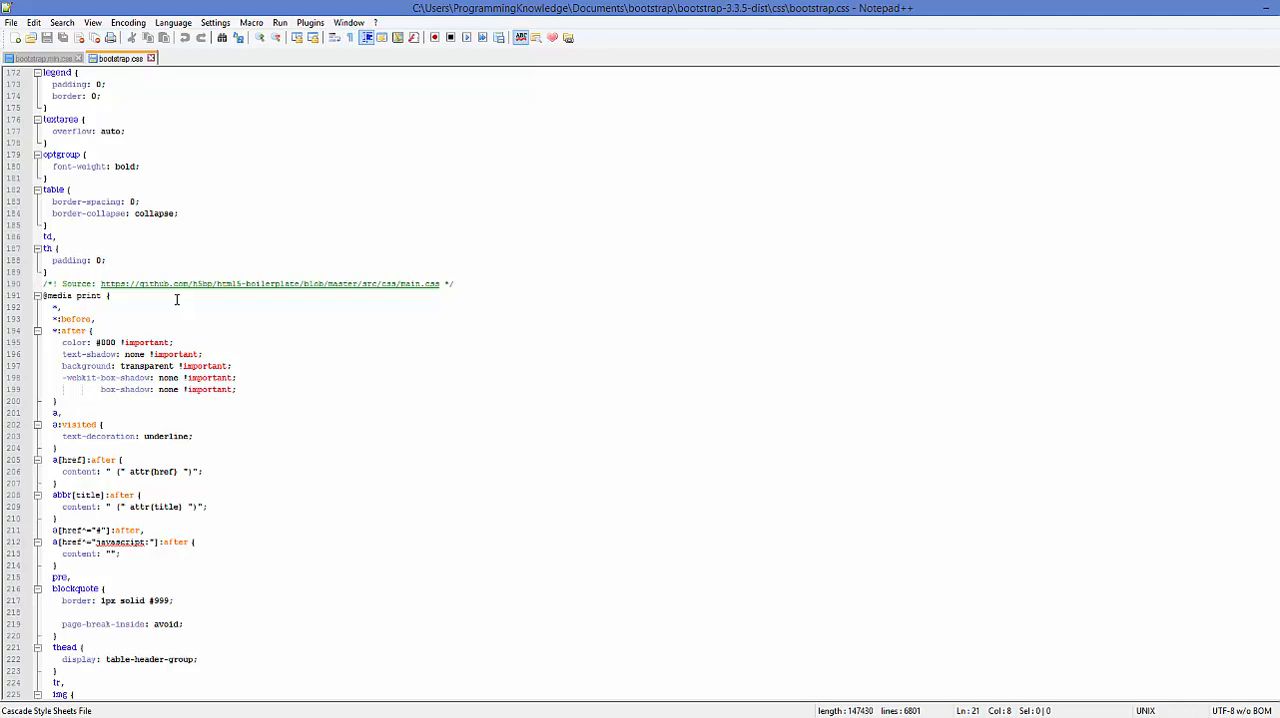
scroll(down, 3)
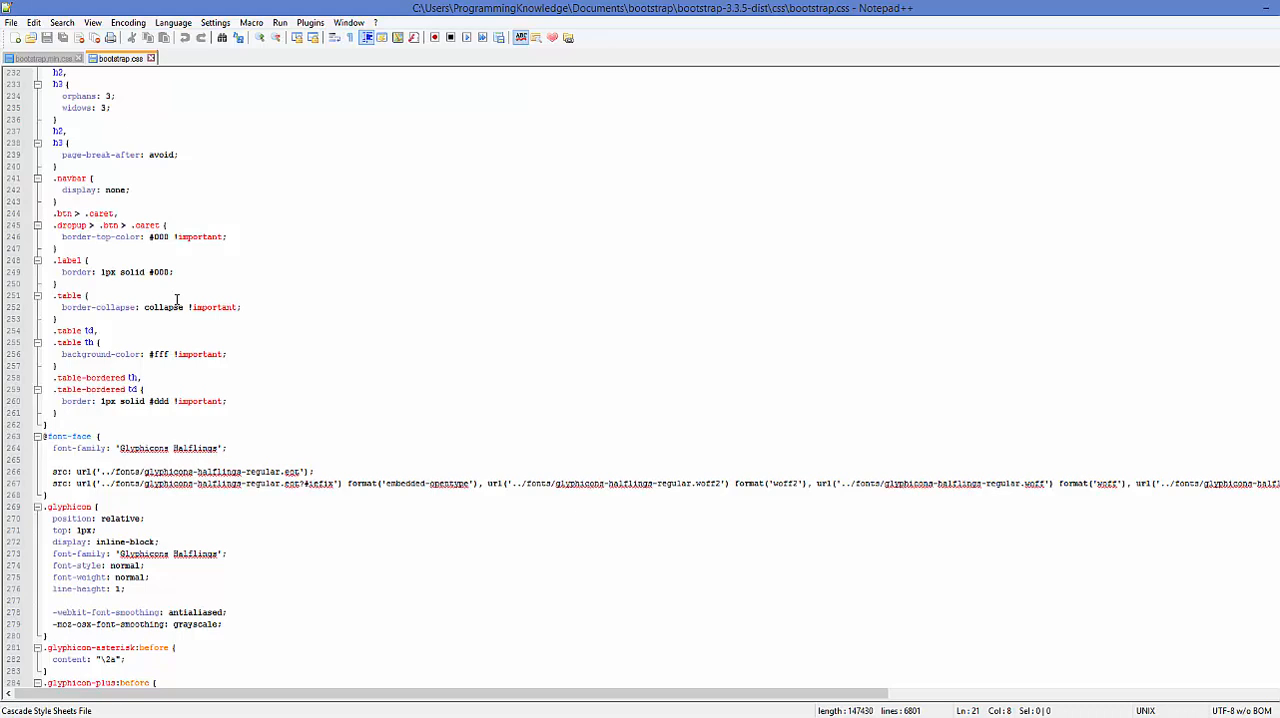
mouse_move(592, 212)
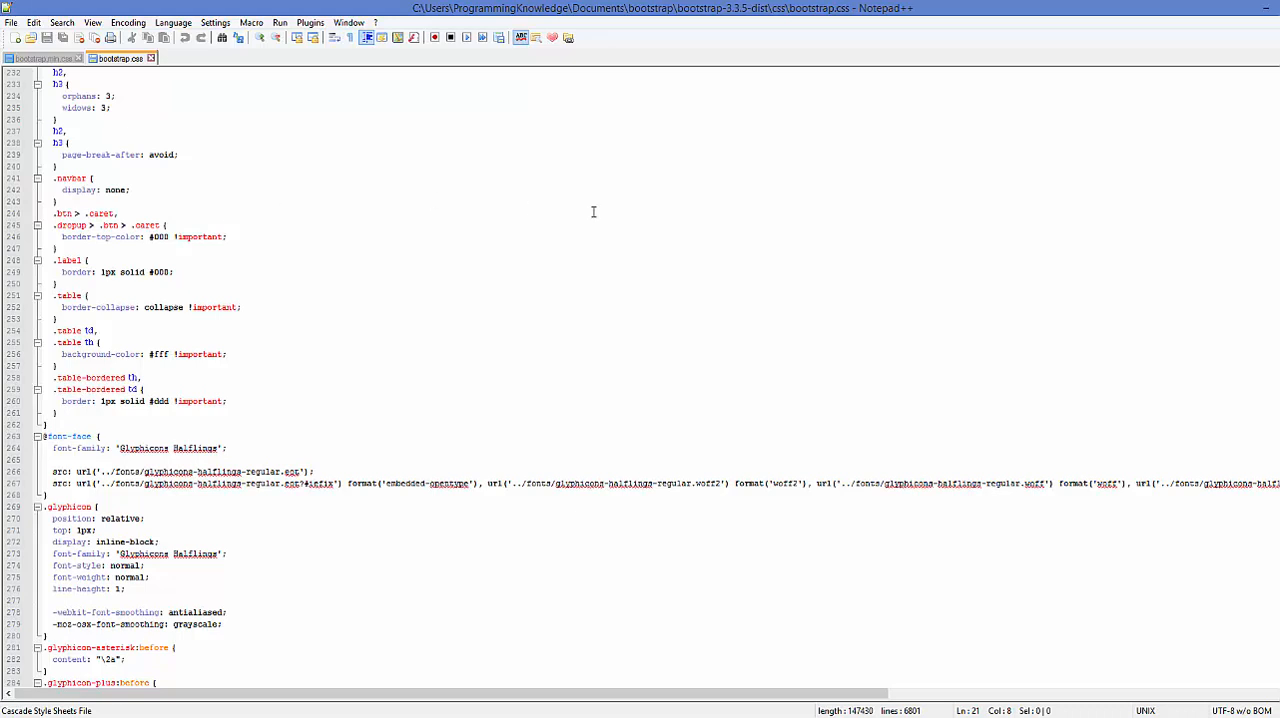
mouse_move(920, 234)
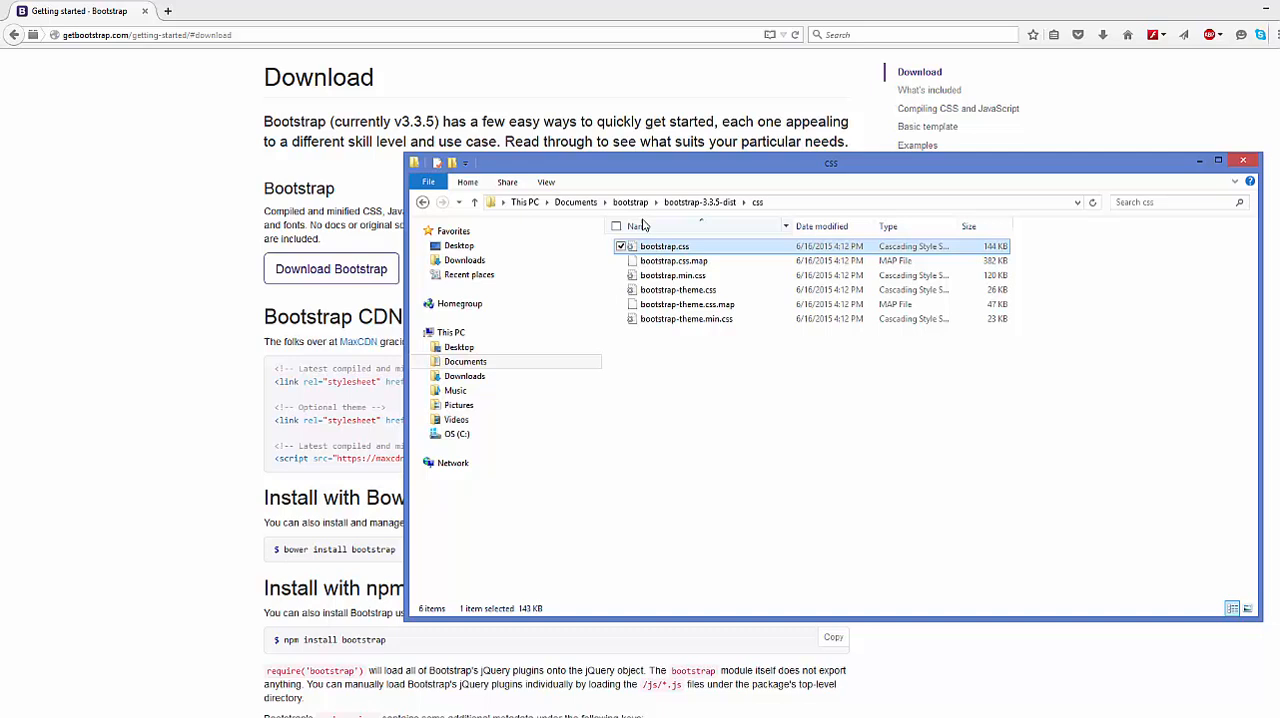
Return to the bootstrap-3.3.5-dist folder and start creating a new text document there.
click(700, 202)
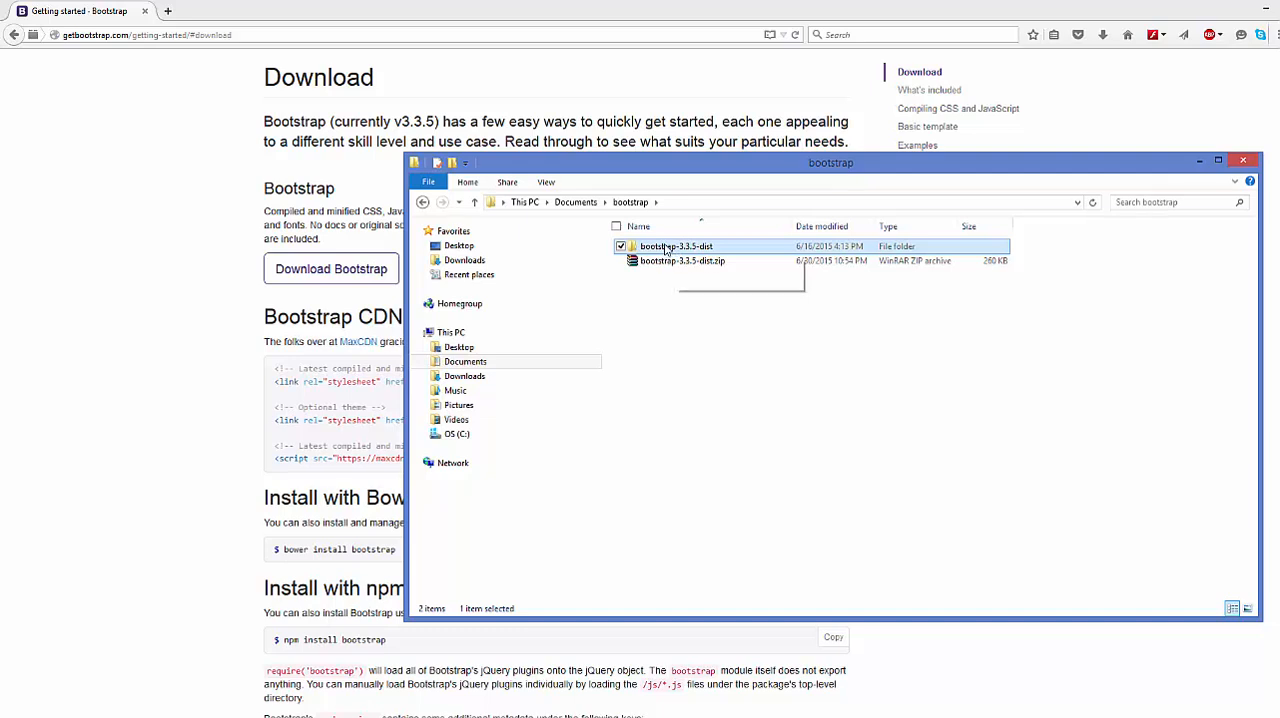
double_click(676, 246)
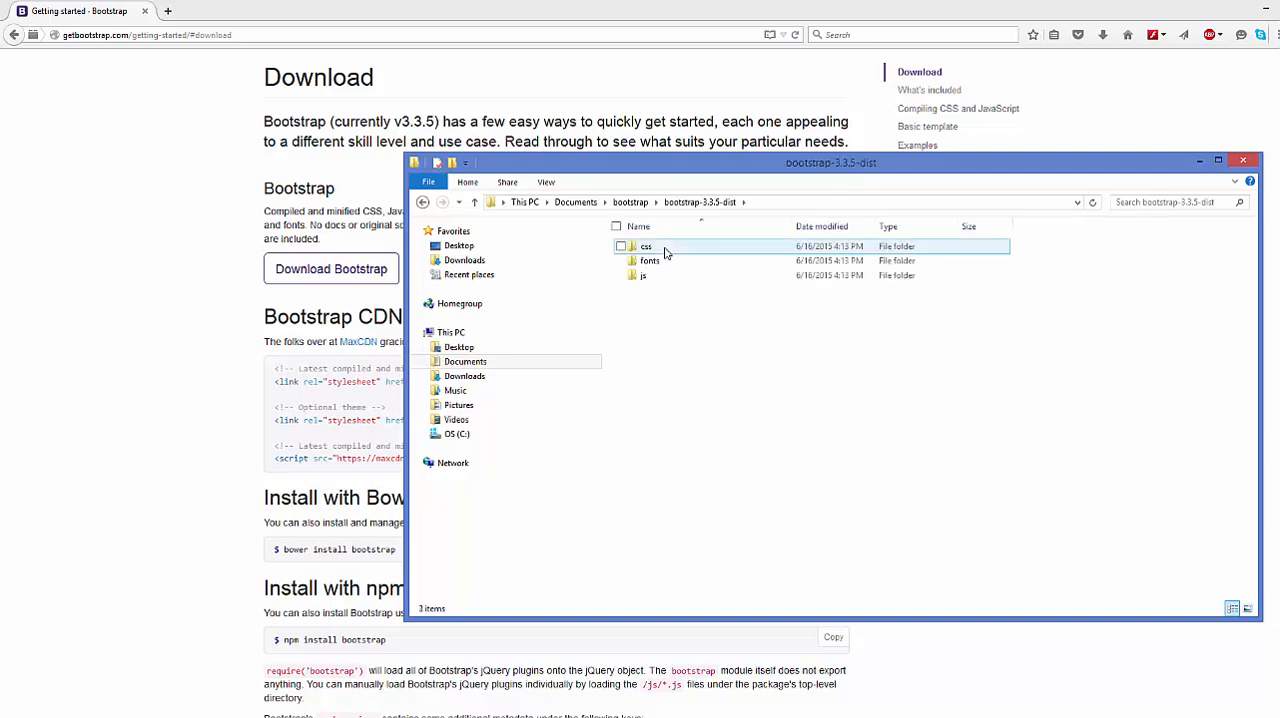
click(668, 304)
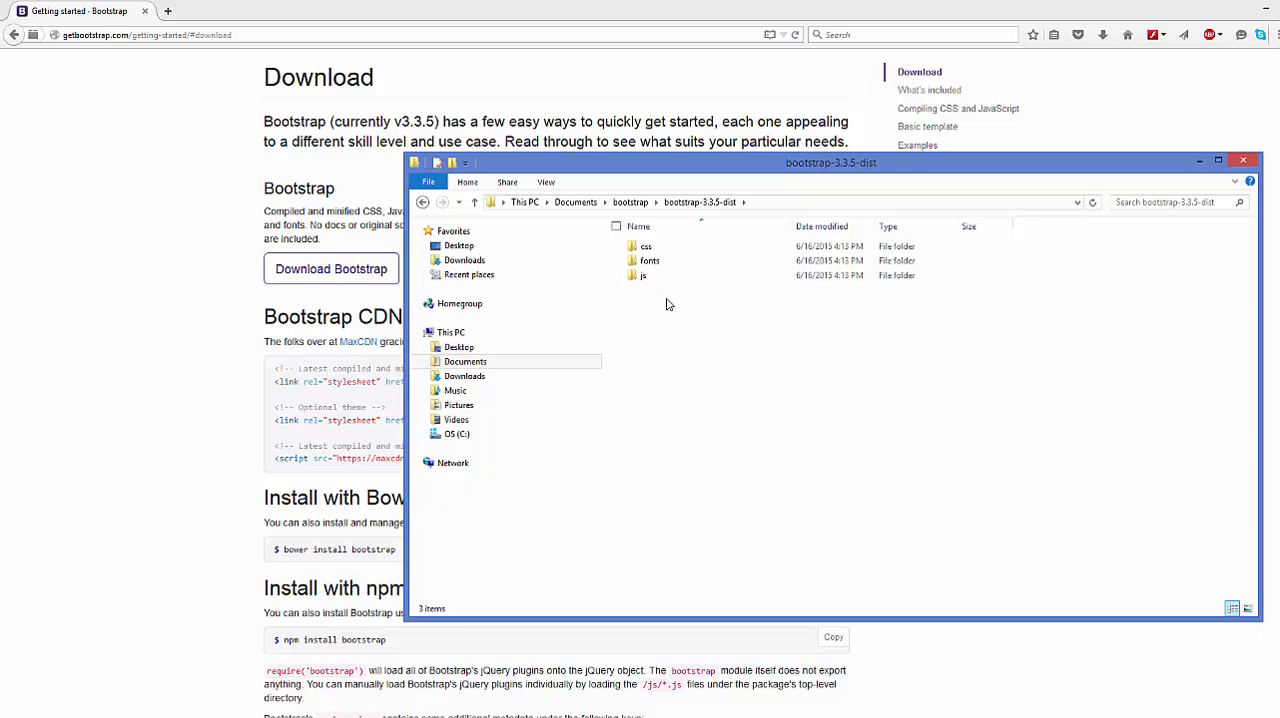
right_click(668, 304)
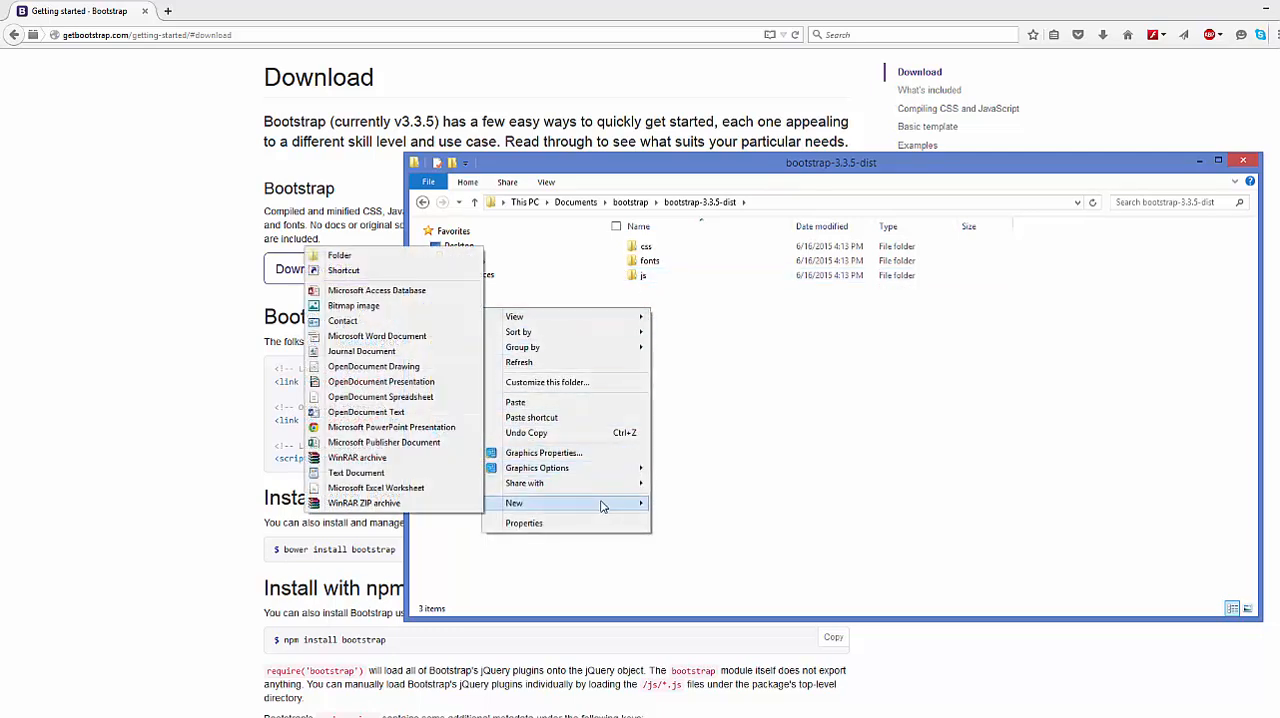
mouse_move(512, 504)
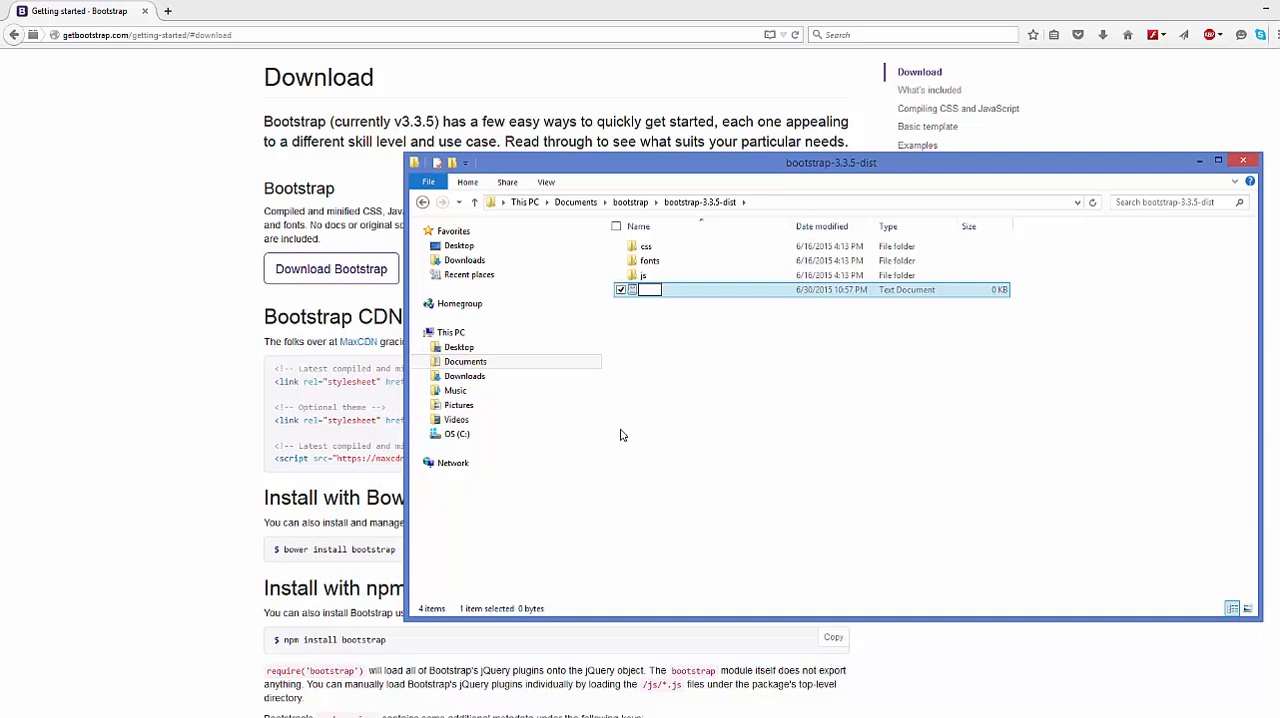
Name the new file index.html and open it as an empty tab in Notepad++.
text(index)
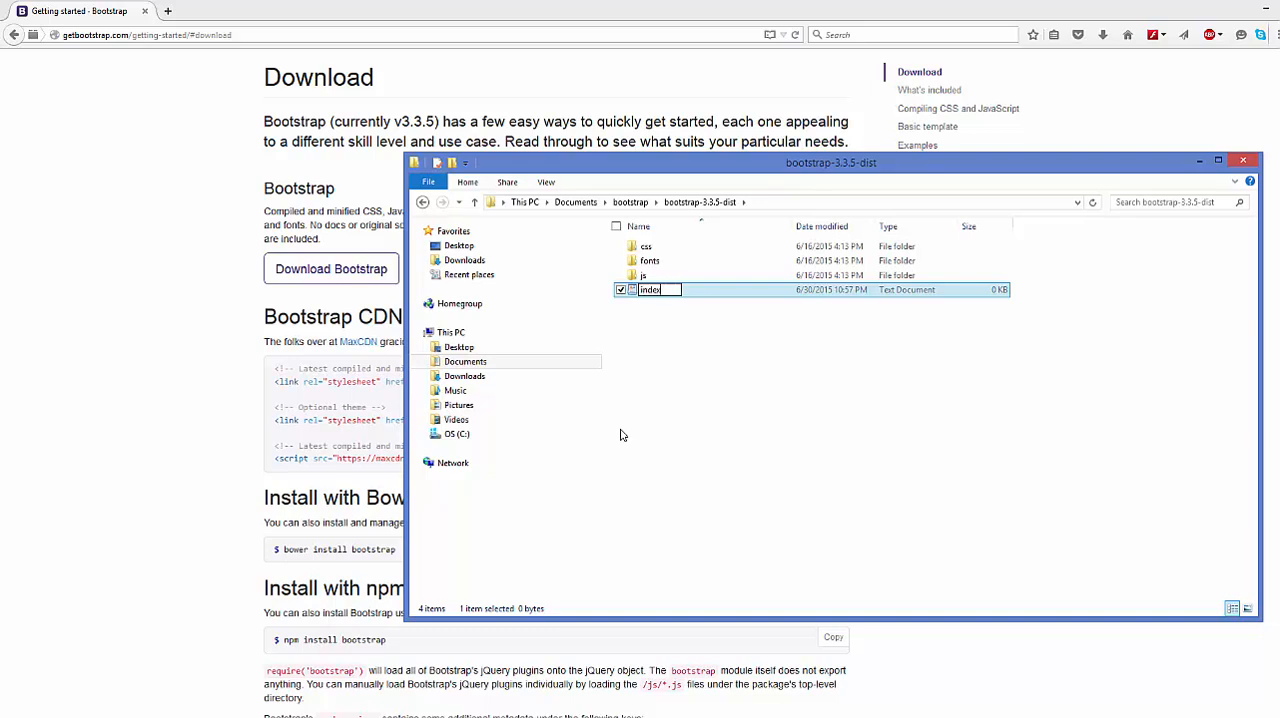
text(.html)
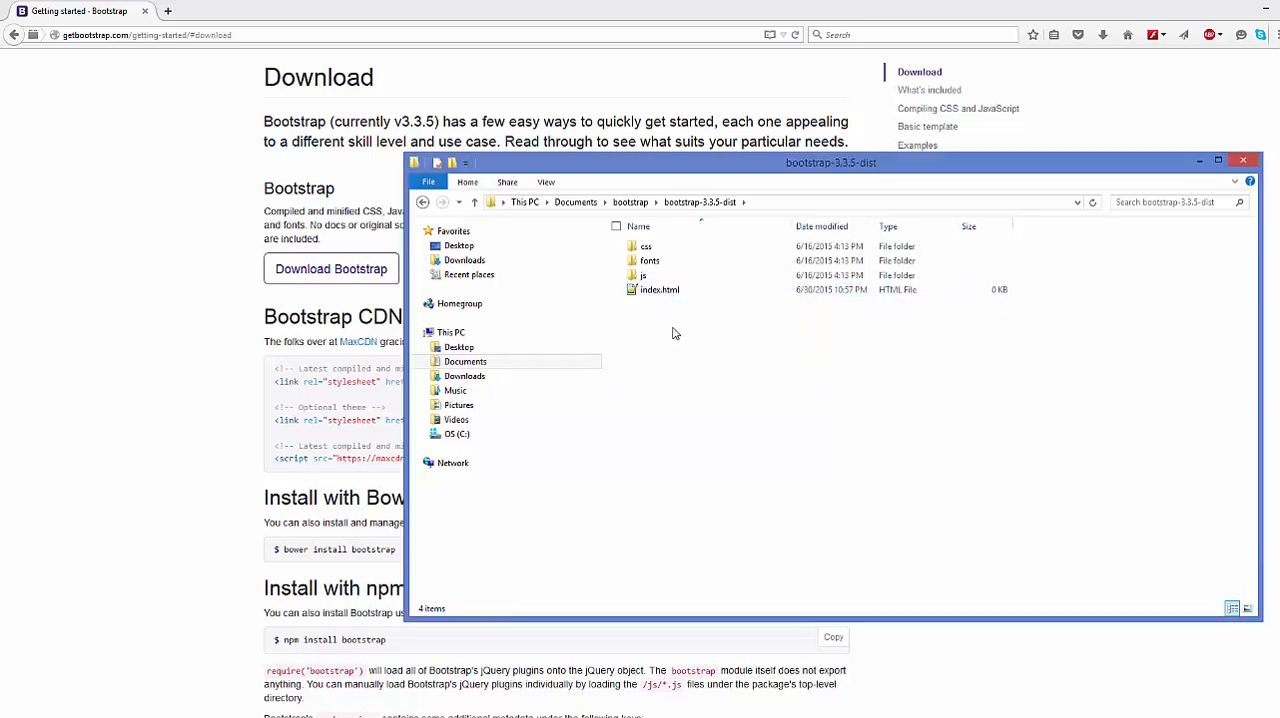
click(660, 288)
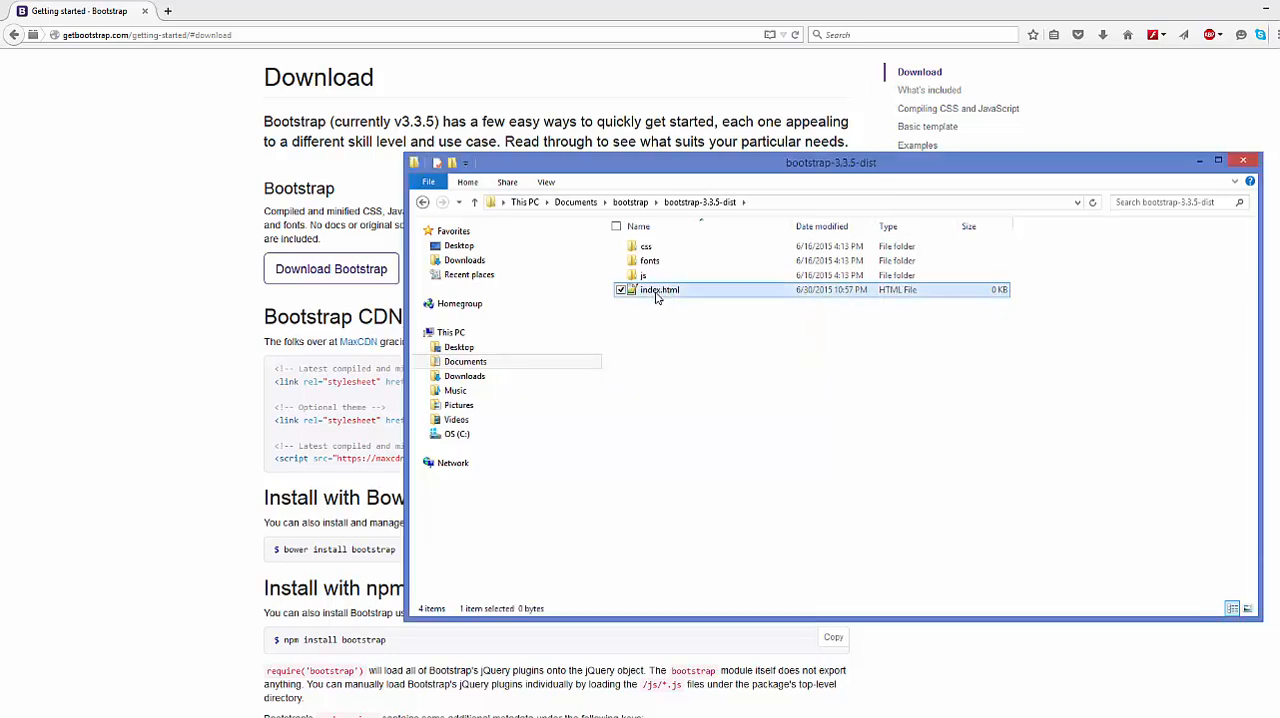
double_click(660, 288)
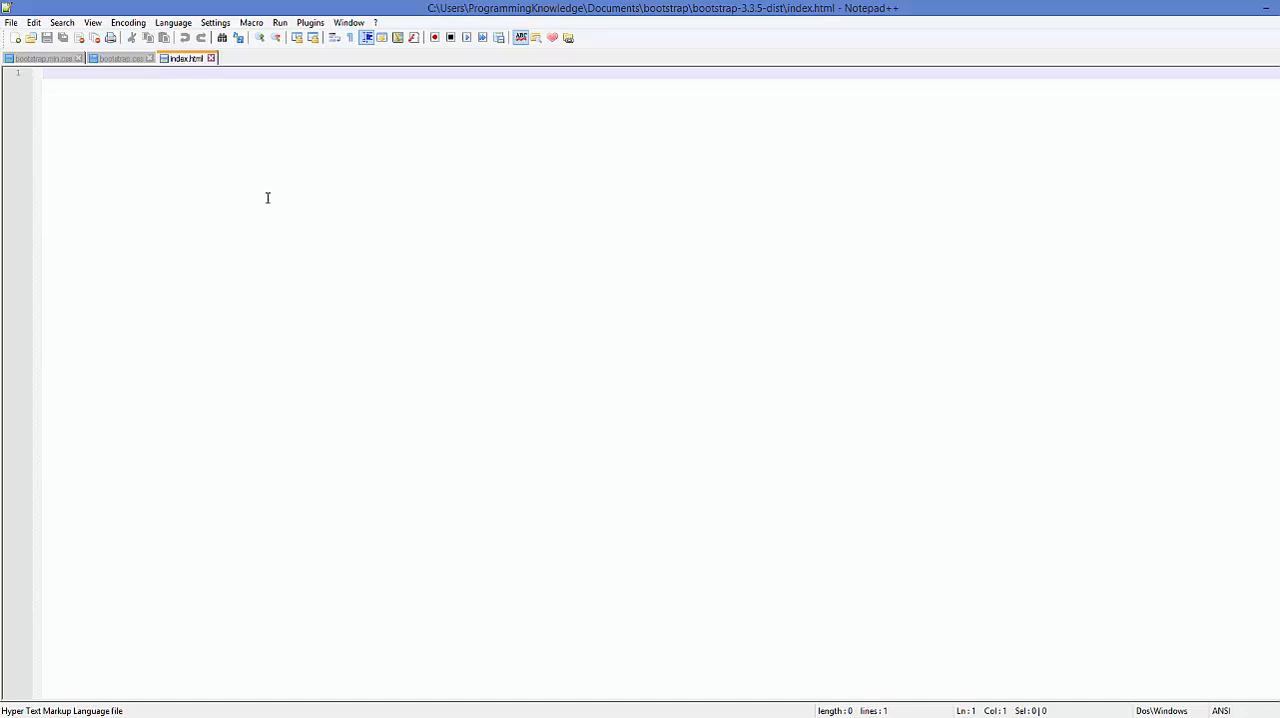
mouse_move(148, 168)
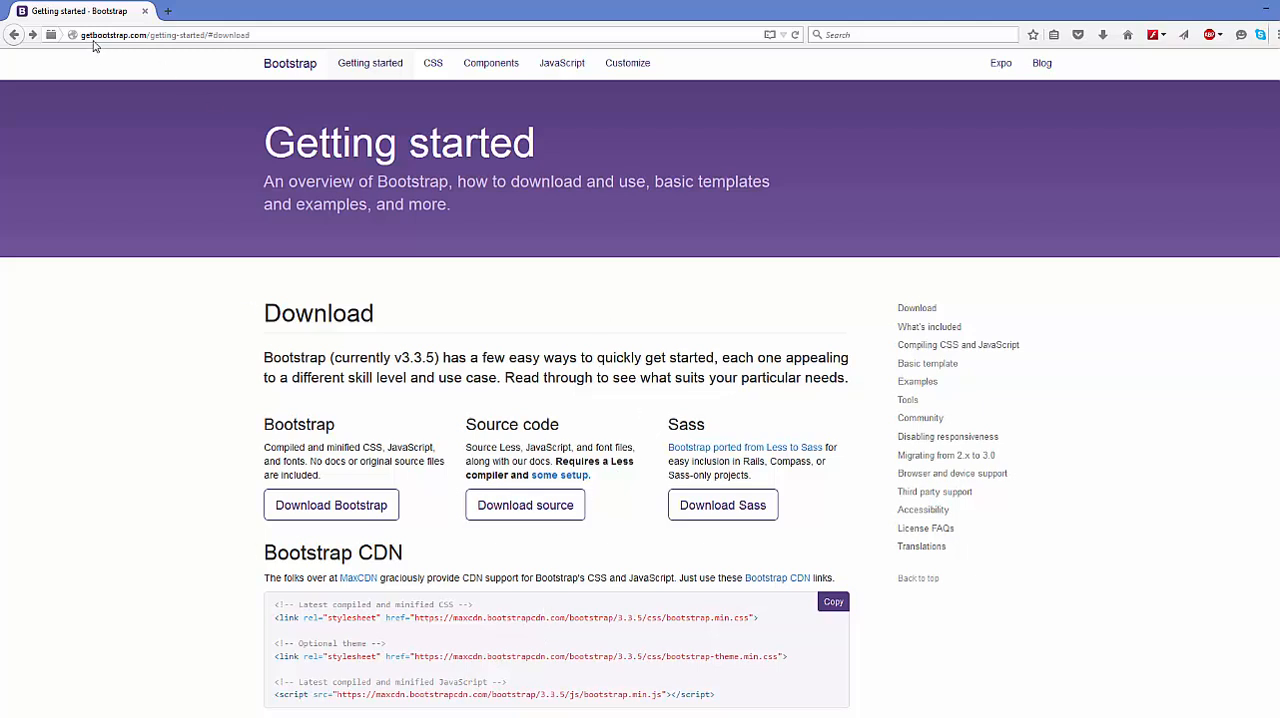
mouse_move(448, 304)
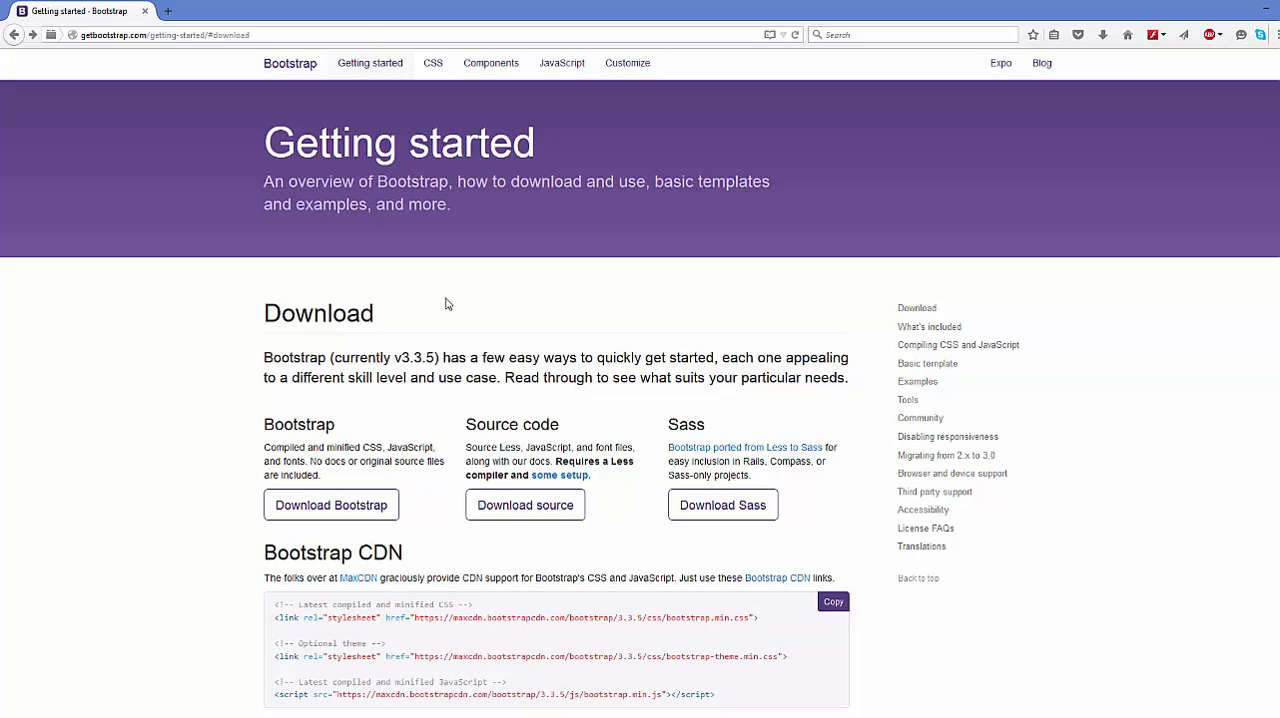
mouse_move(892, 312)
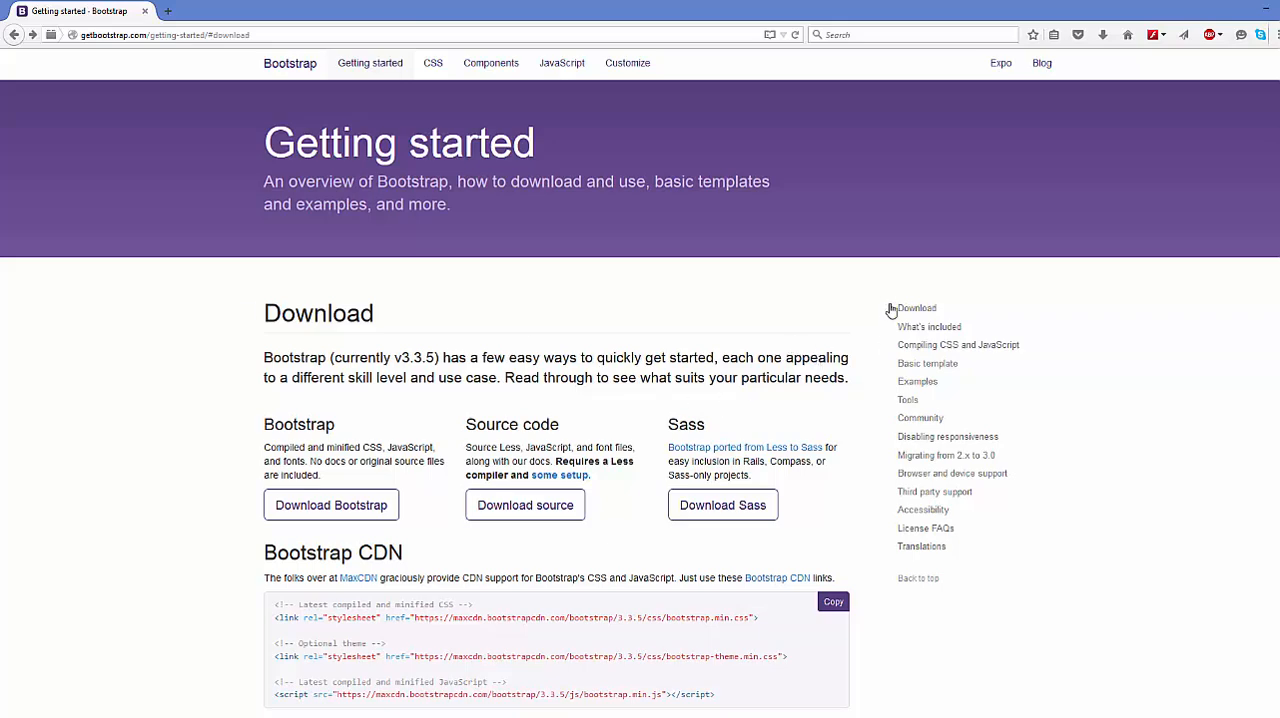
Jump to the Basic template section of Bootstrap's Getting started page.
scroll(down, 3)
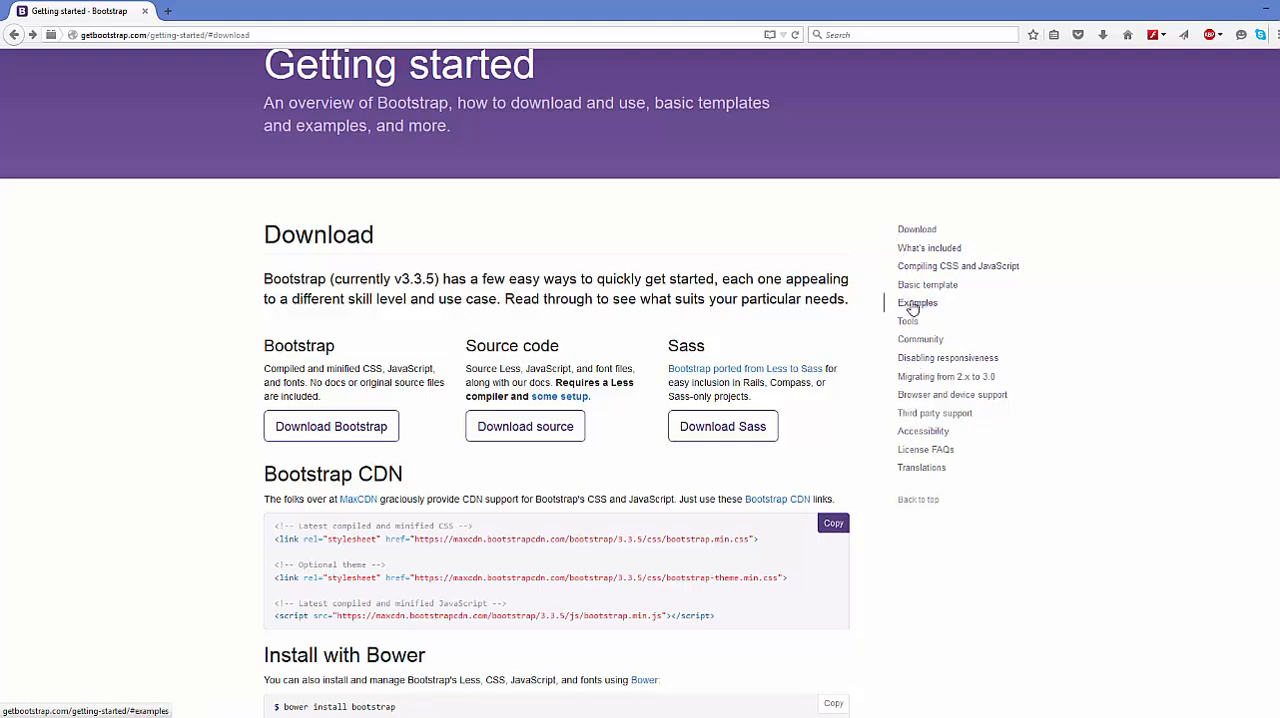
mouse_move(928, 290)
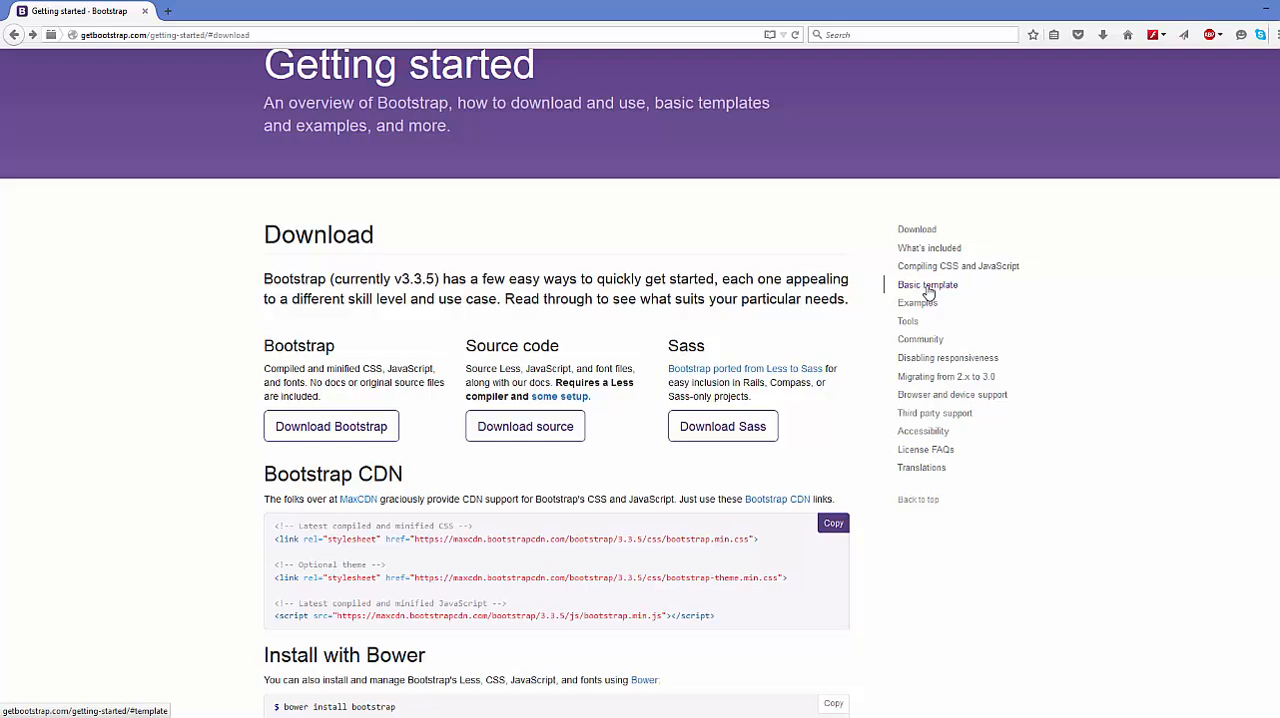
mouse_move(922, 292)
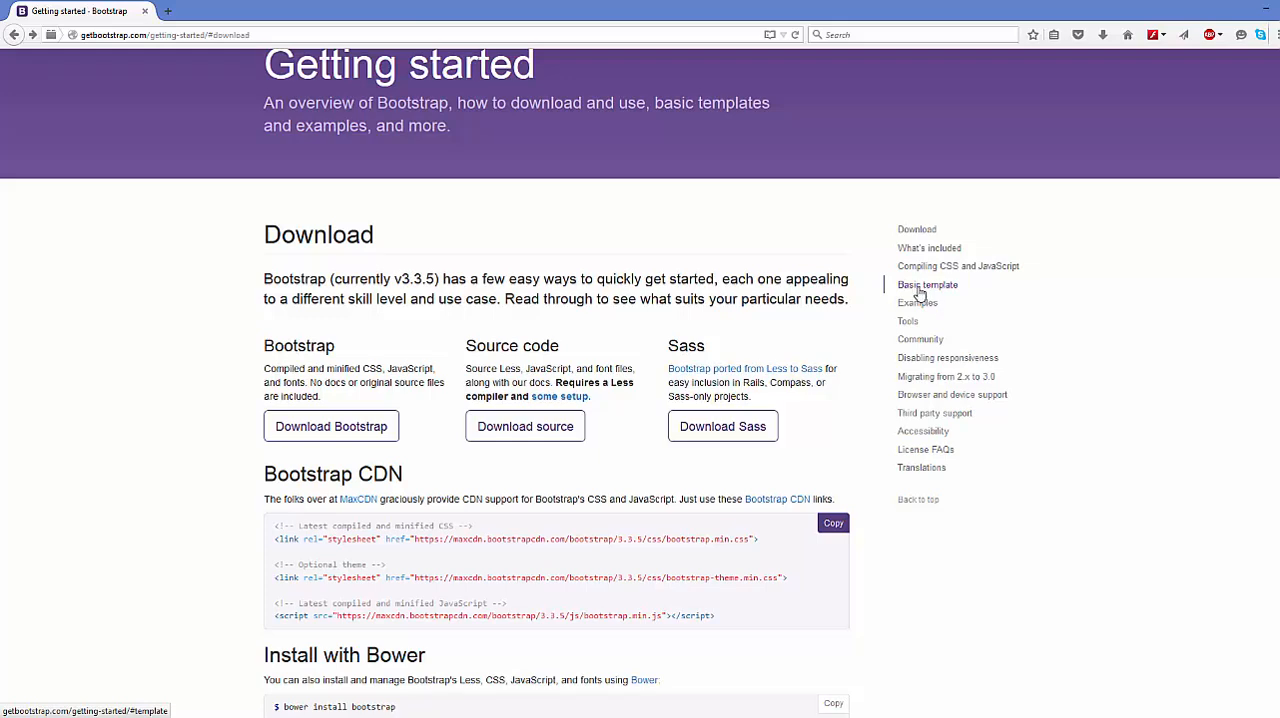
click(928, 284)
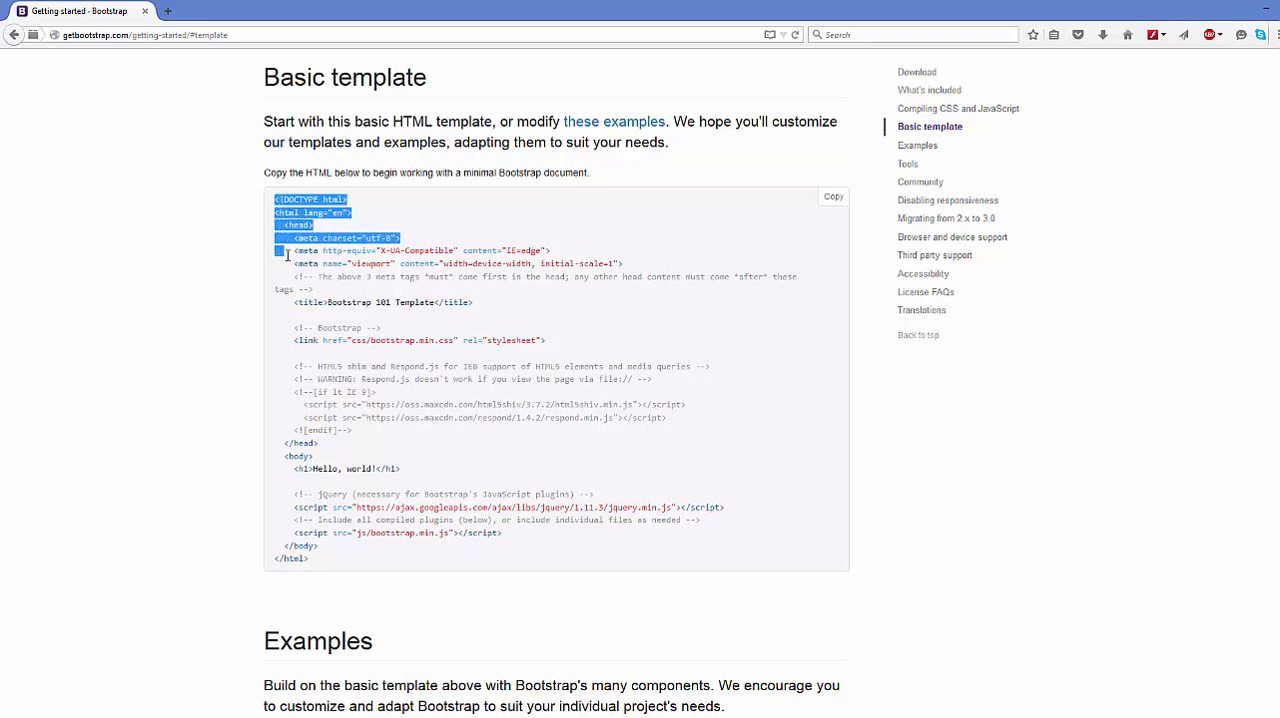
Copy the basic template HTML into index.html in Notepad++ and save the file.
drag(288, 256, 324, 558)
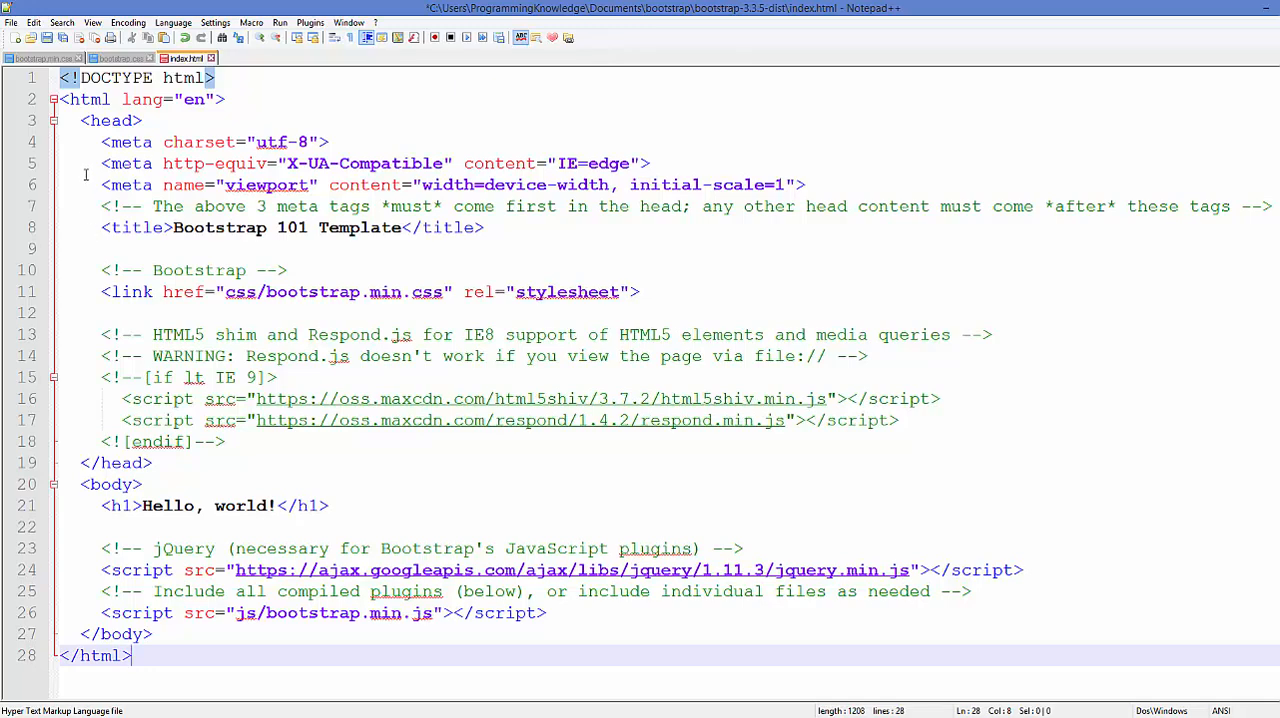
mouse_move(88, 510)
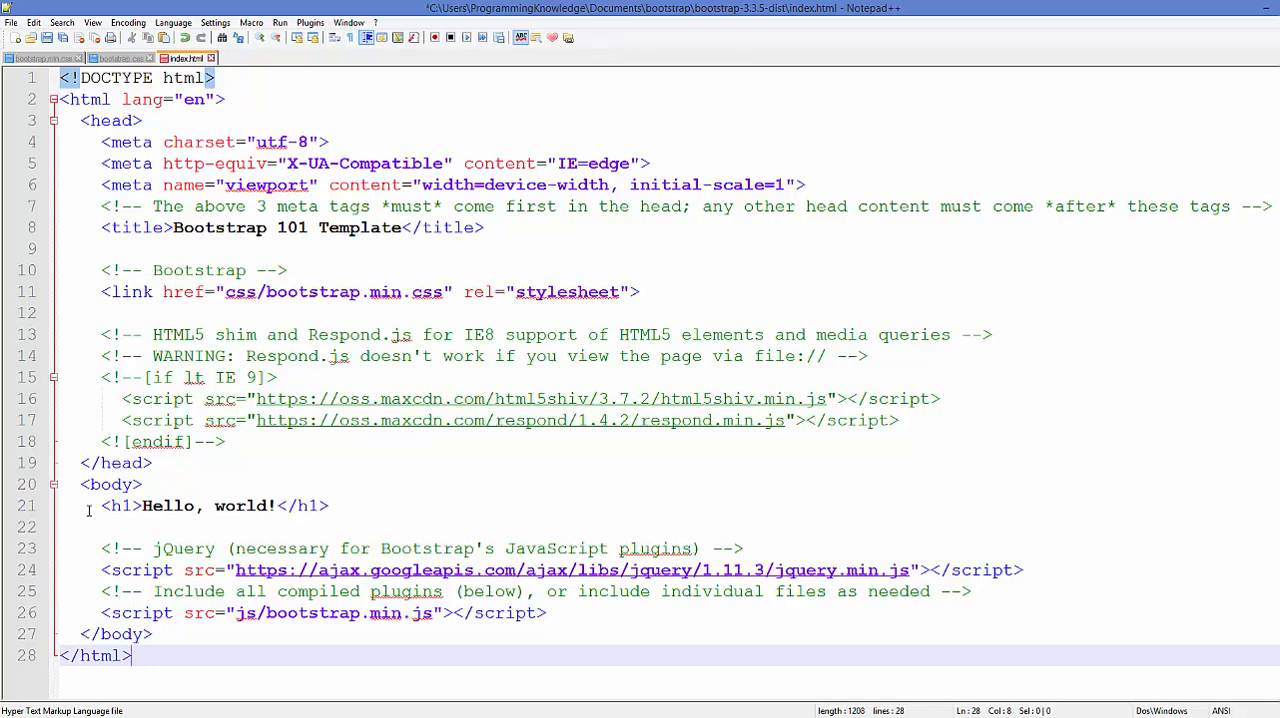
triple_click(210, 504)
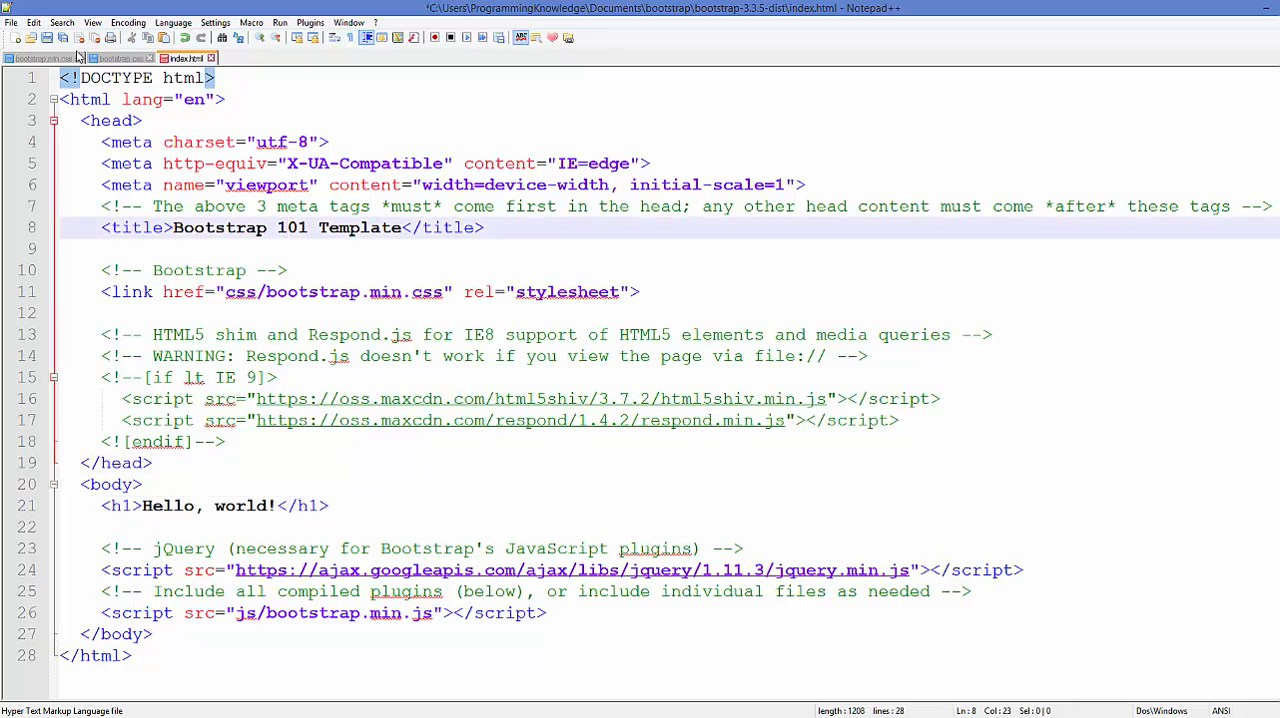
click(280, 22)
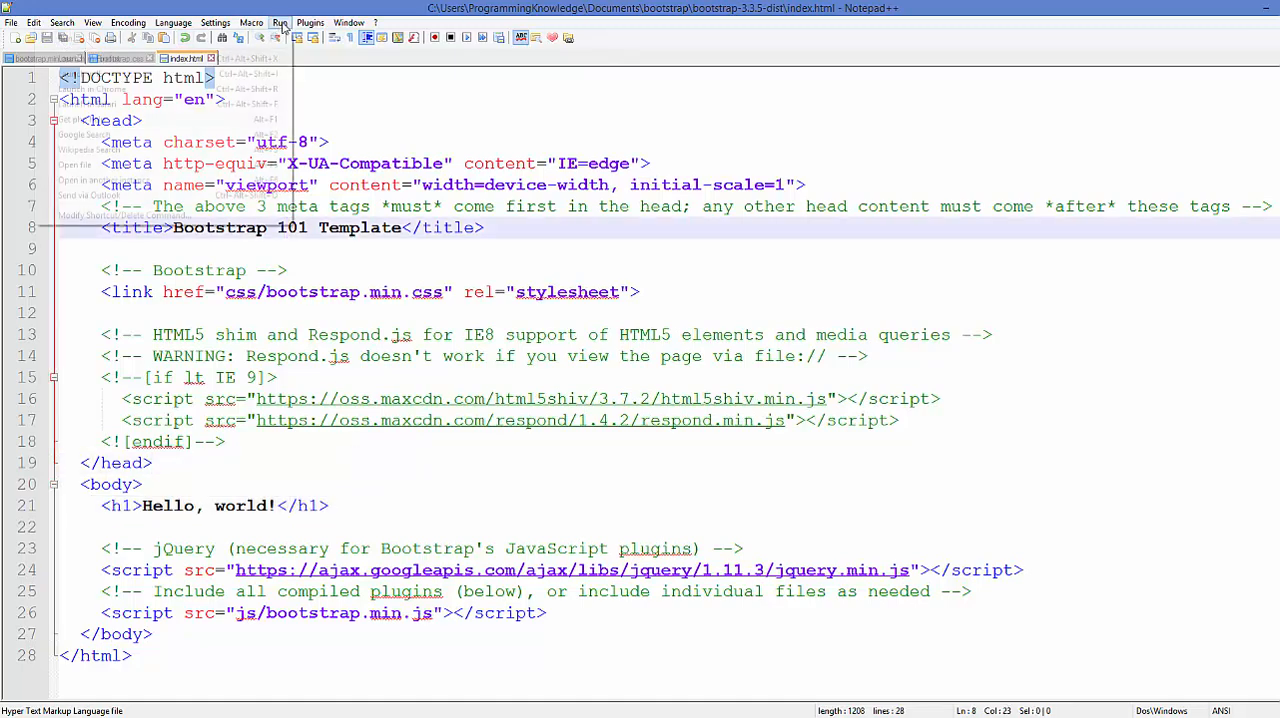
click(280, 22)
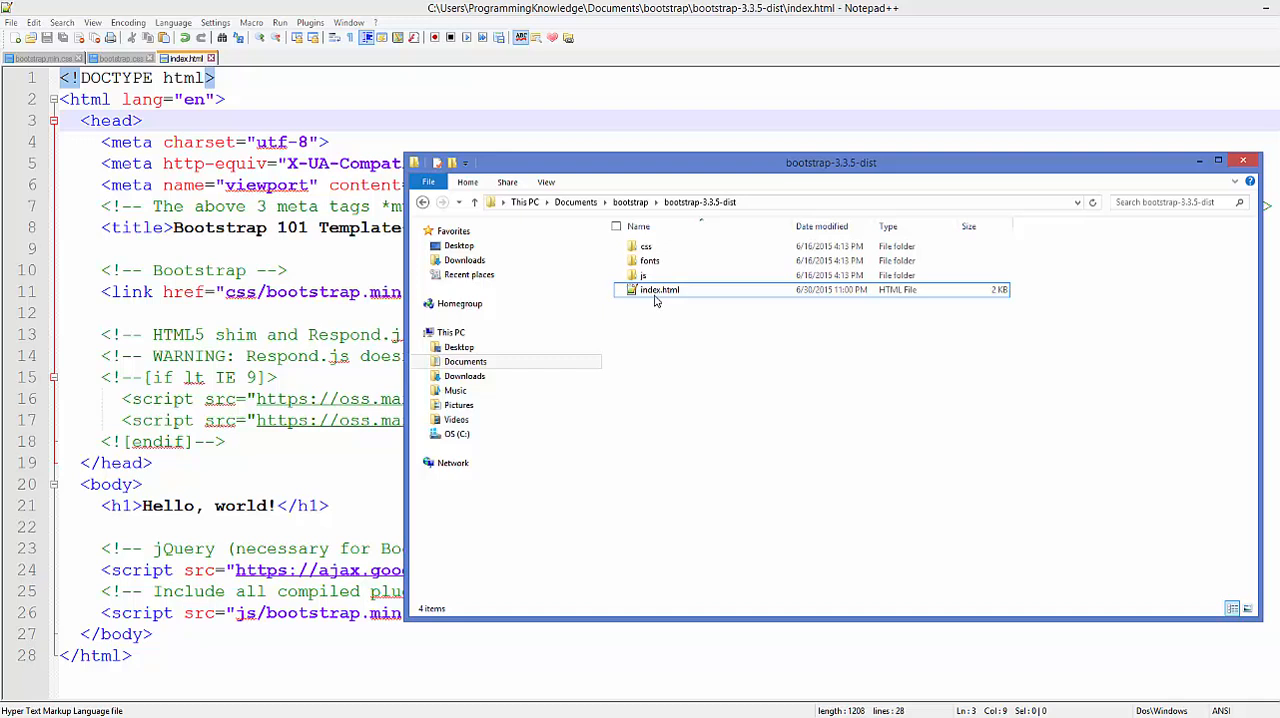
Open index.html with Firefox to preview the 'Hello, world!' Bootstrap page.
right_click(660, 288)
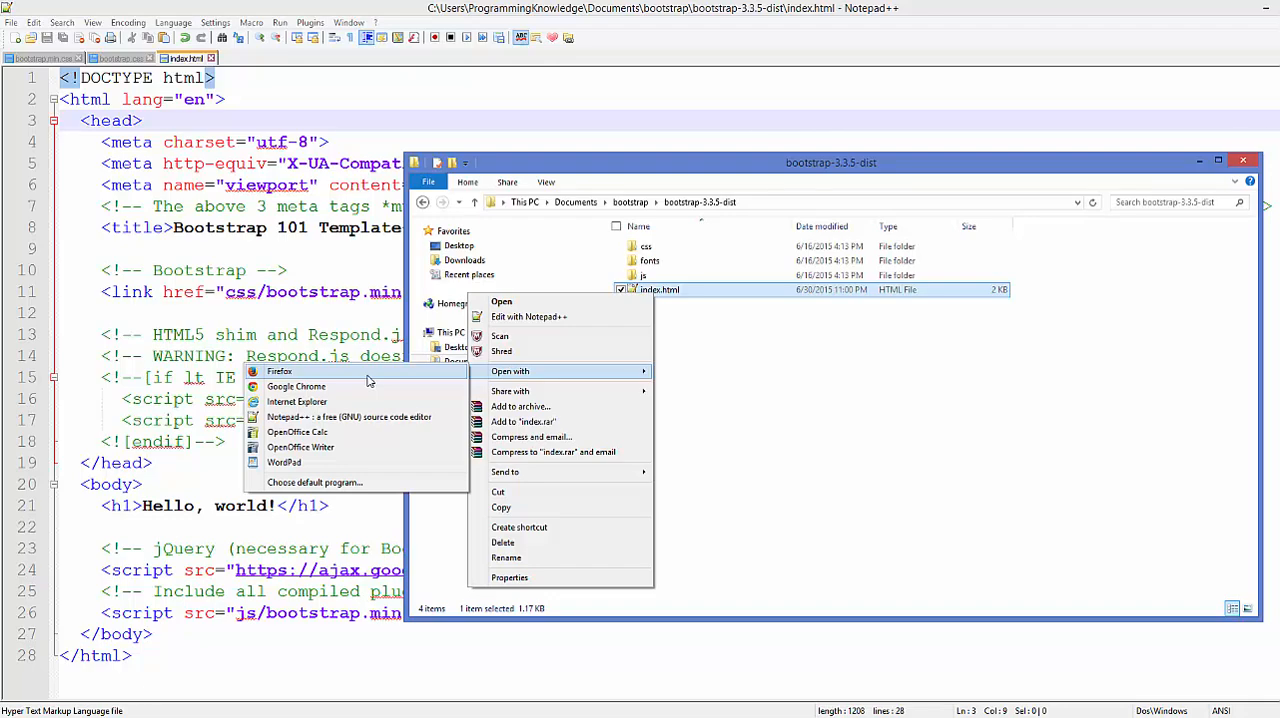
click(296, 388)
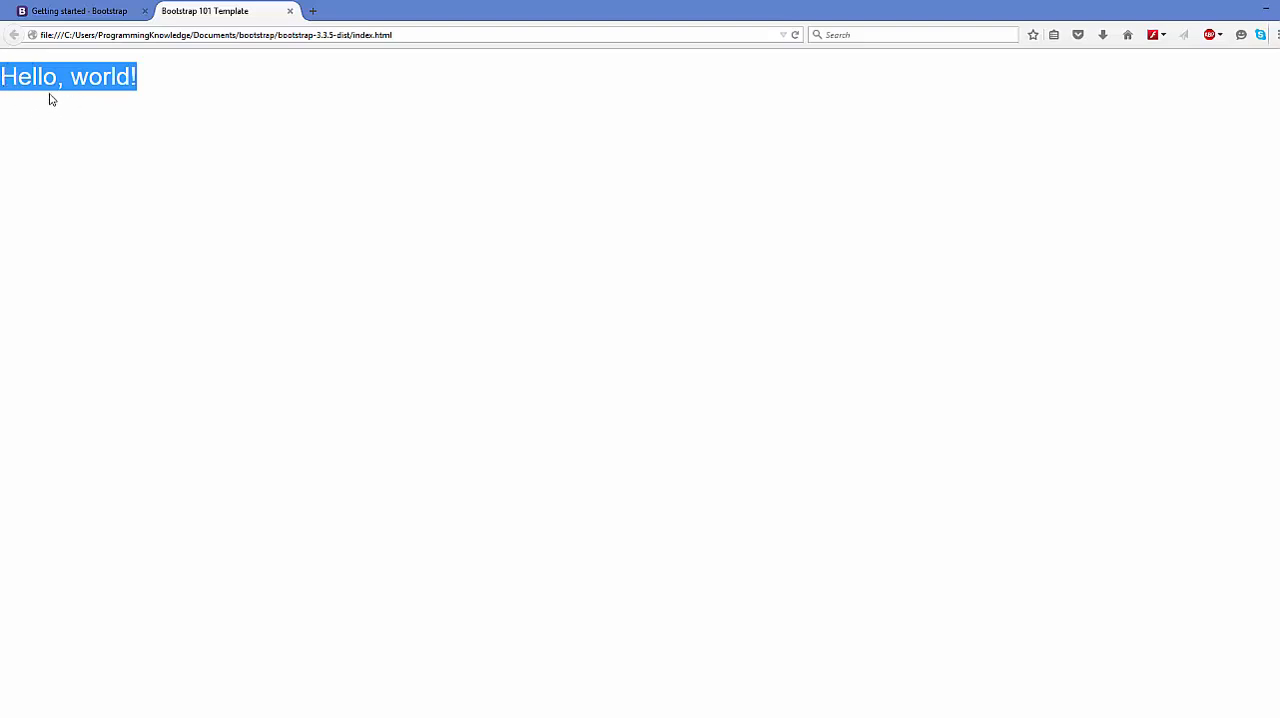
mouse_move(92, 100)
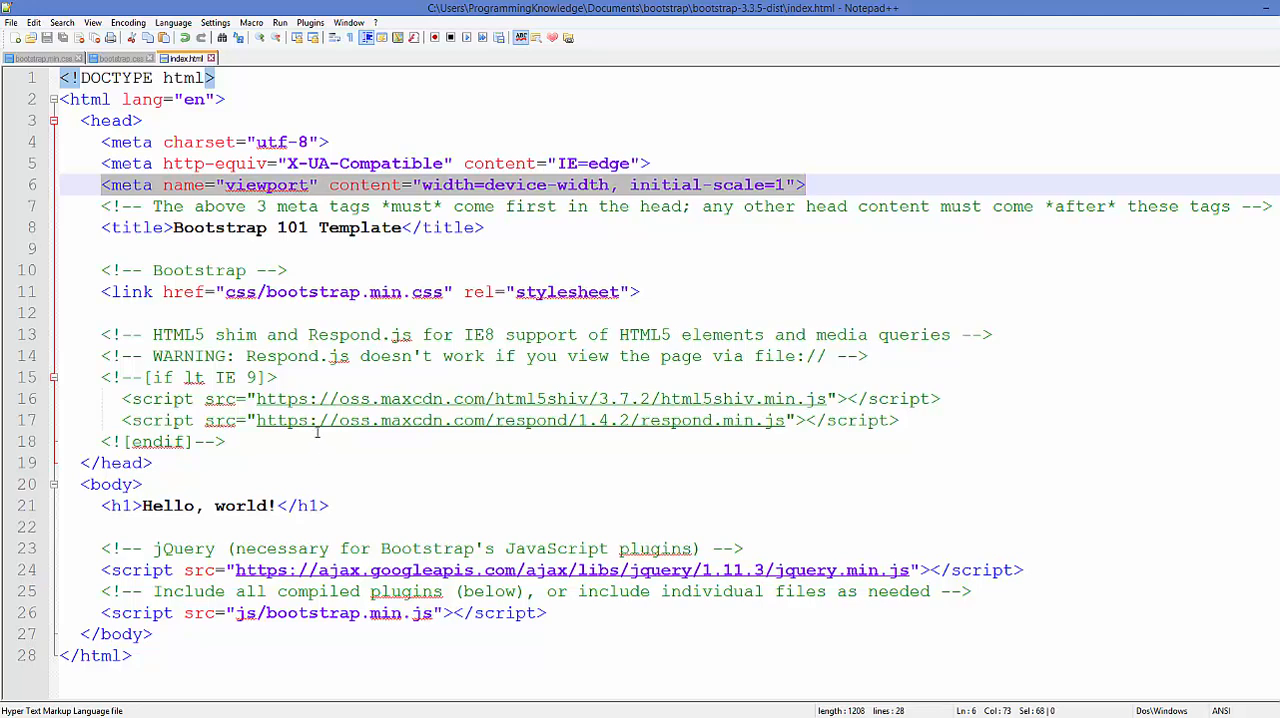
Point out the viewport meta tag in the index.html template code.
click(300, 612)
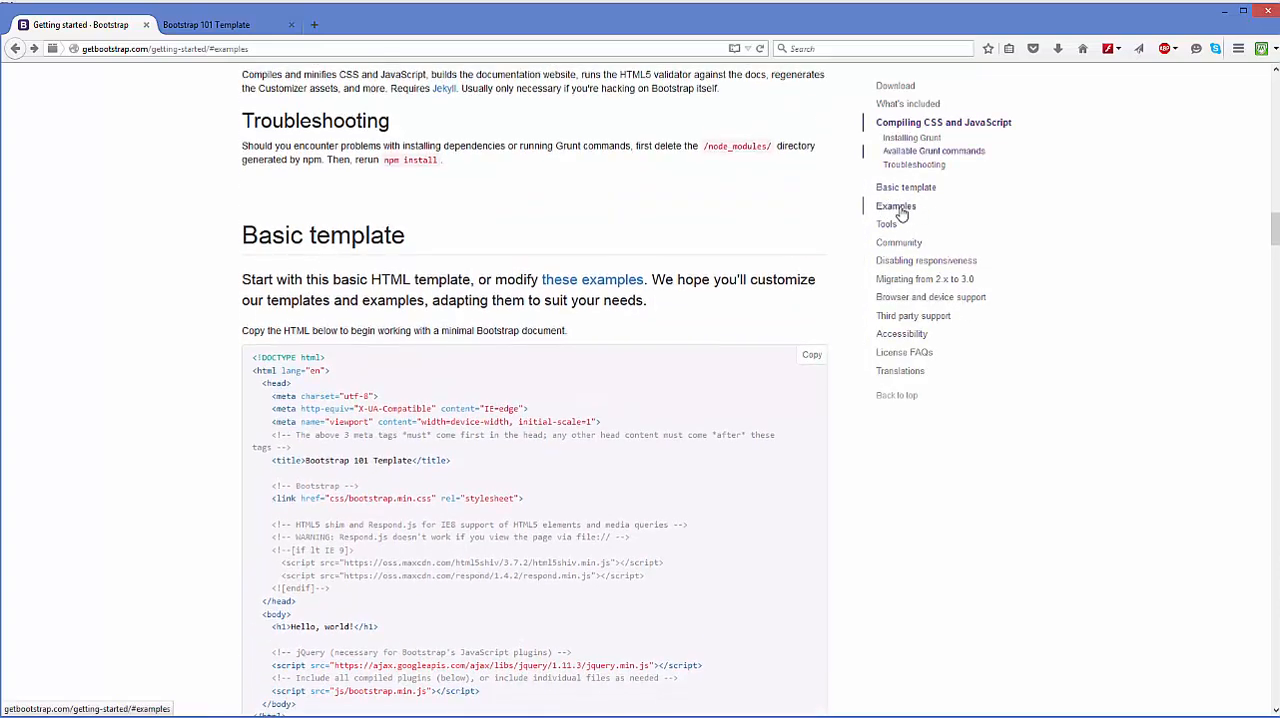
View Bootstrap's Jumbotron example page from the Examples section.
click(896, 206)
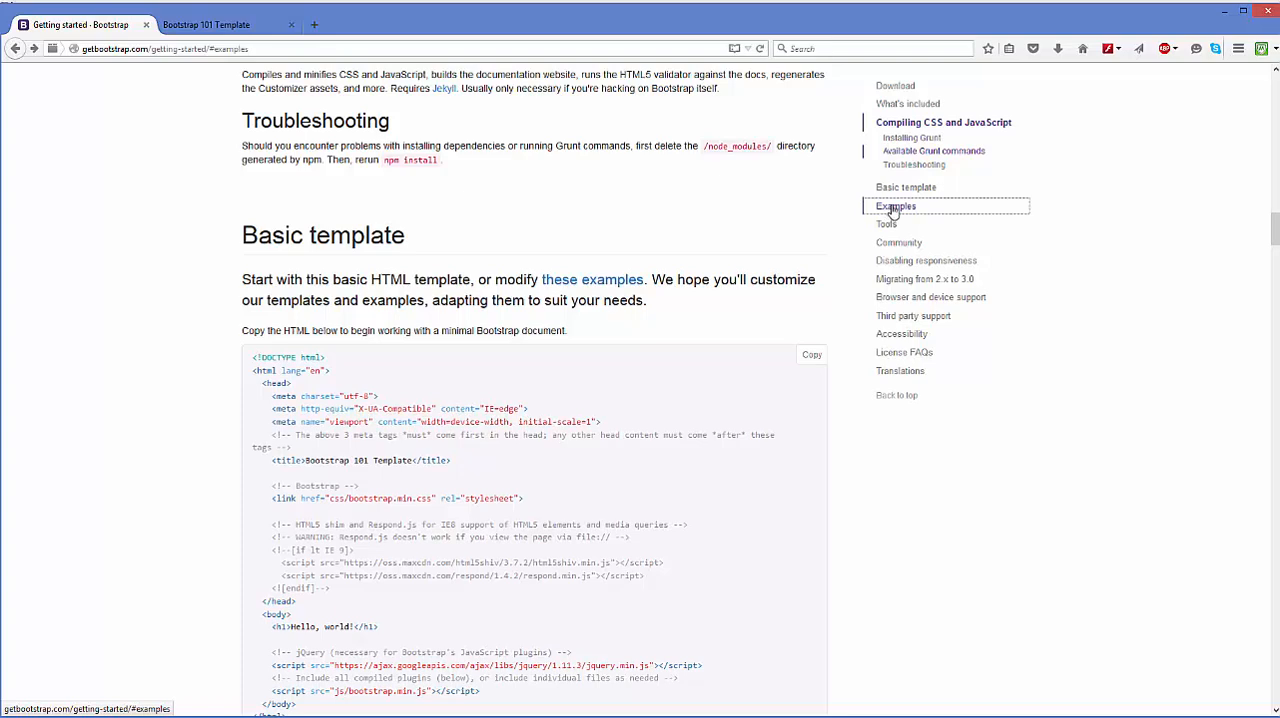
click(896, 206)
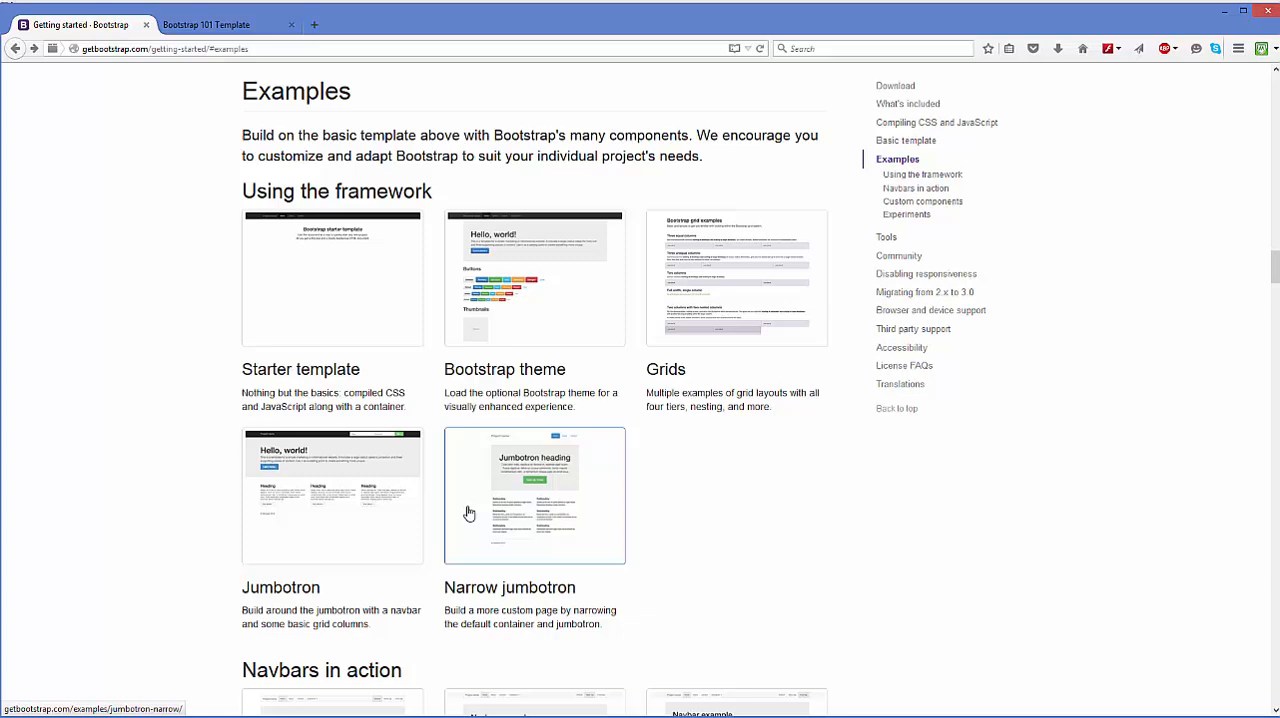
mouse_move(296, 510)
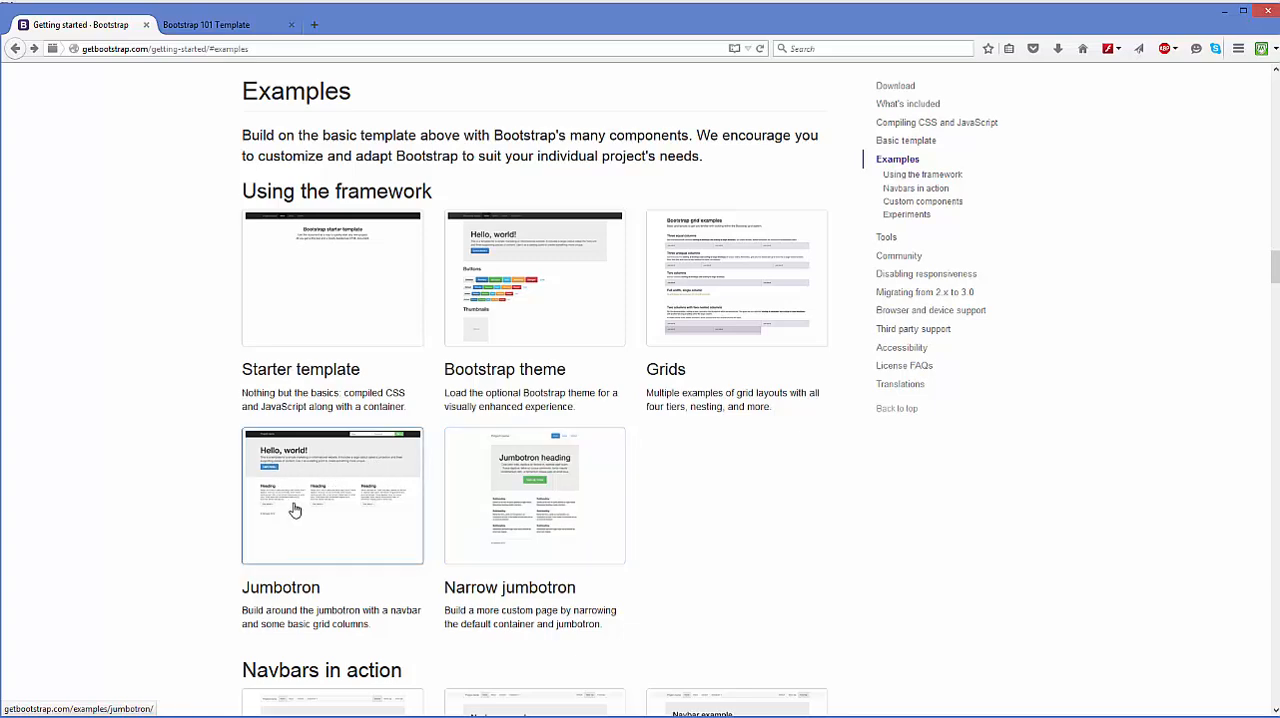
click(332, 494)
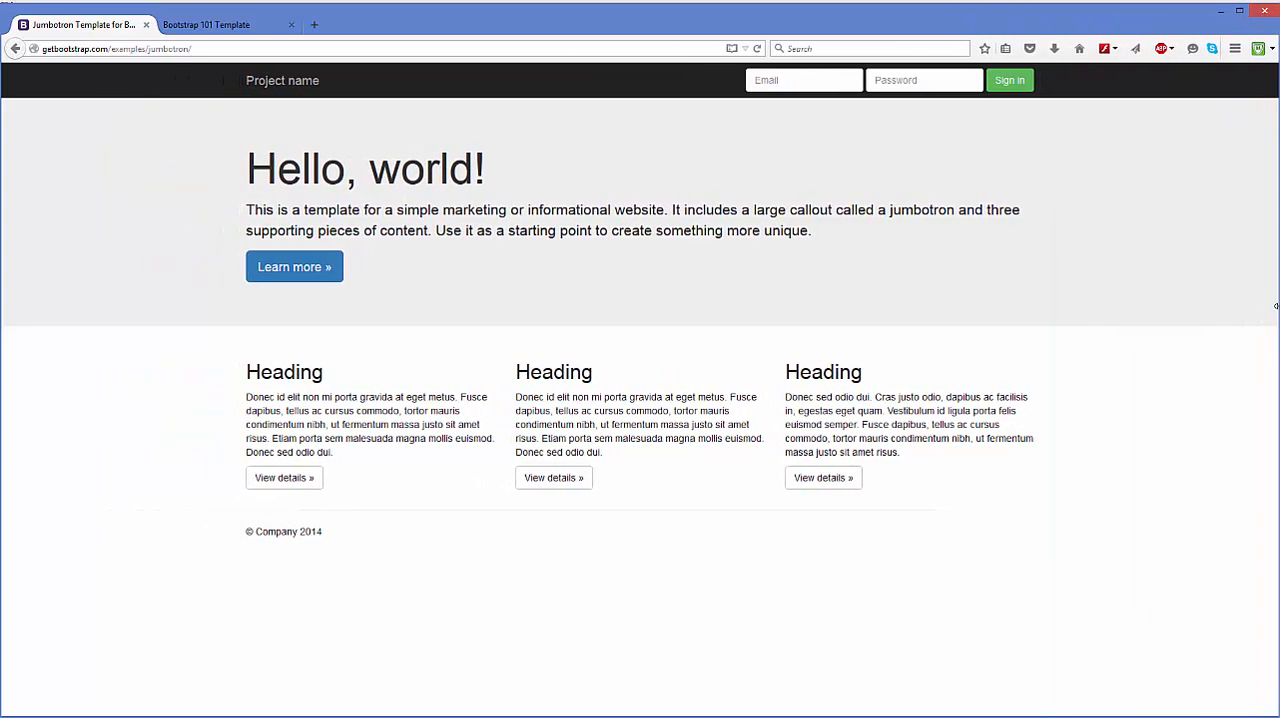
mouse_move(490, 178)
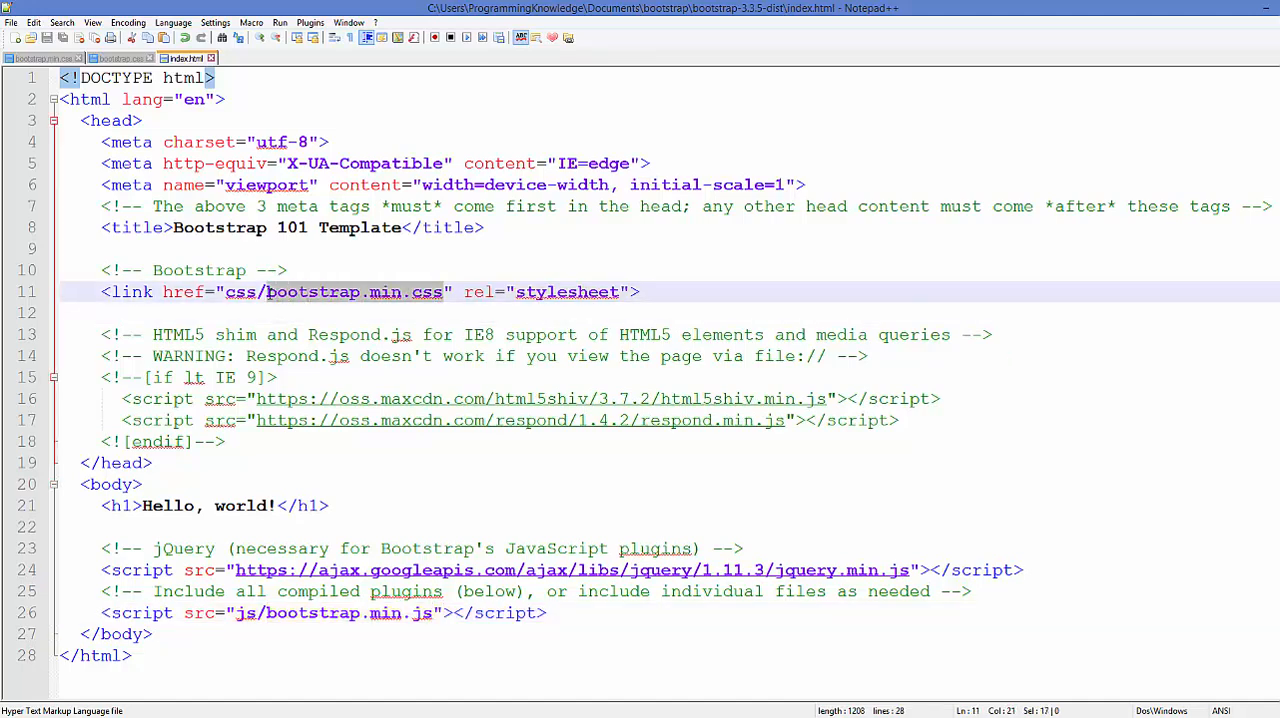
double_click(240, 292)
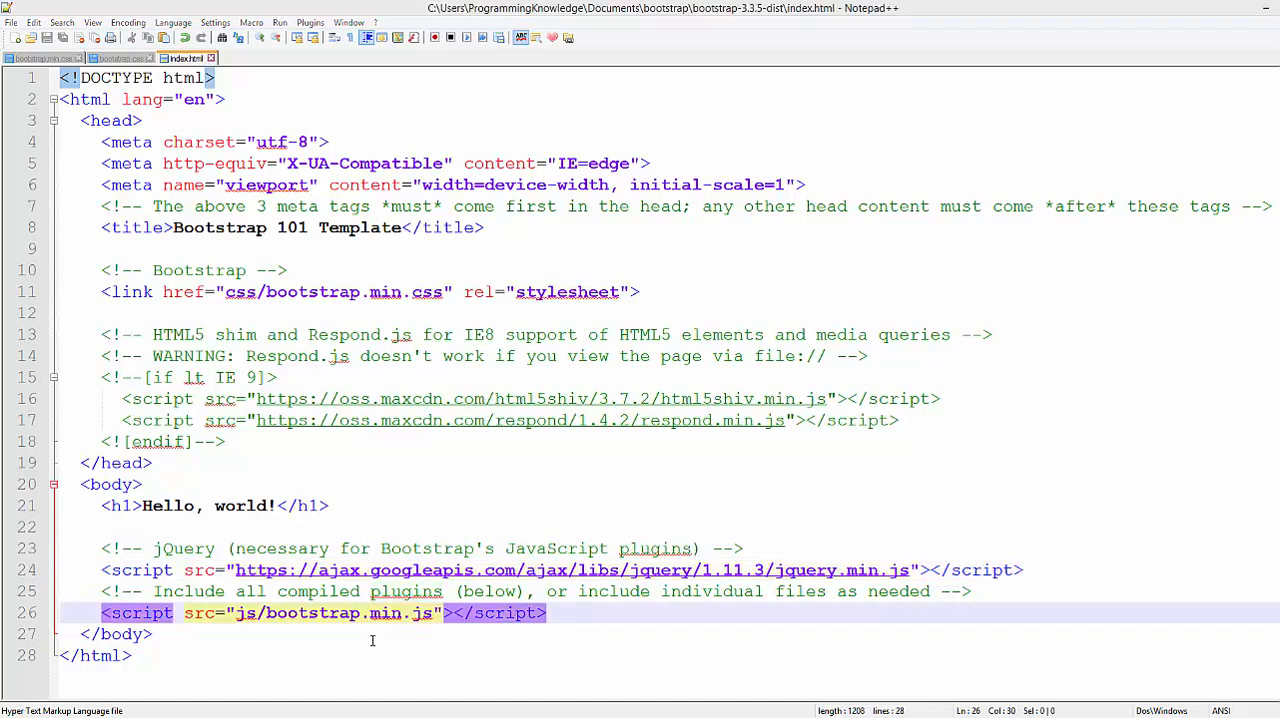
mouse_move(604, 588)
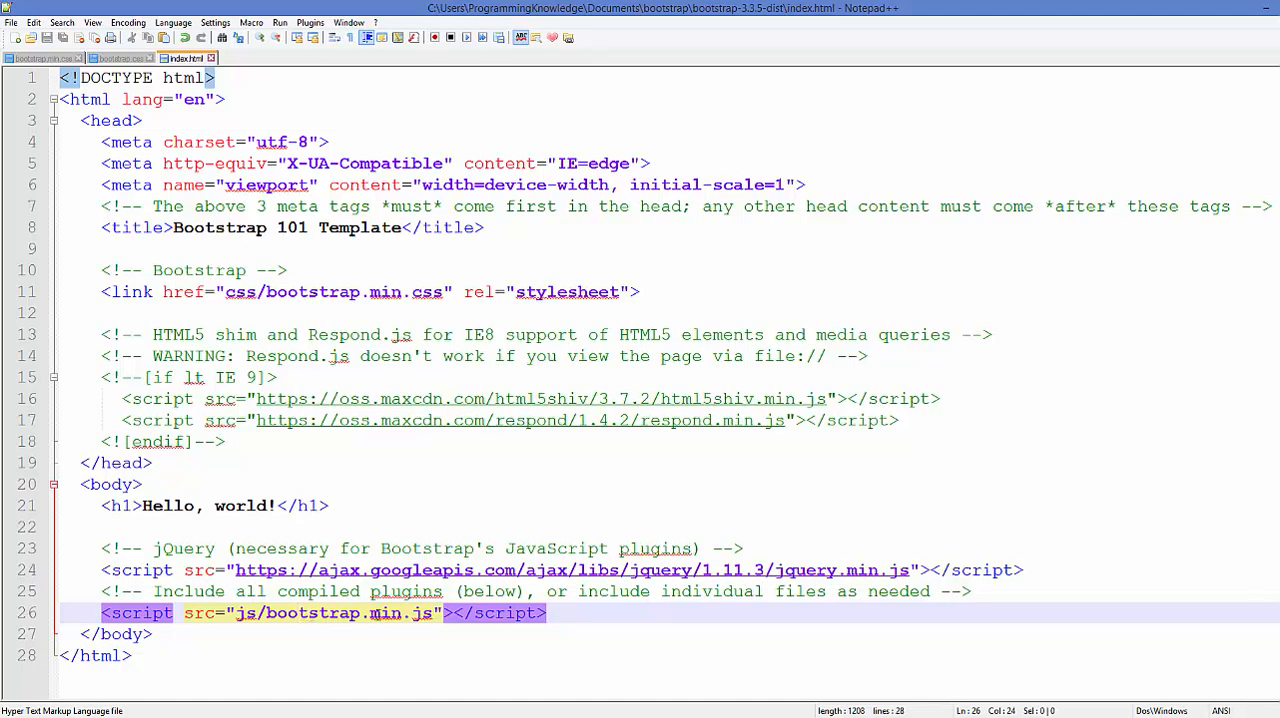
double_click(424, 612)
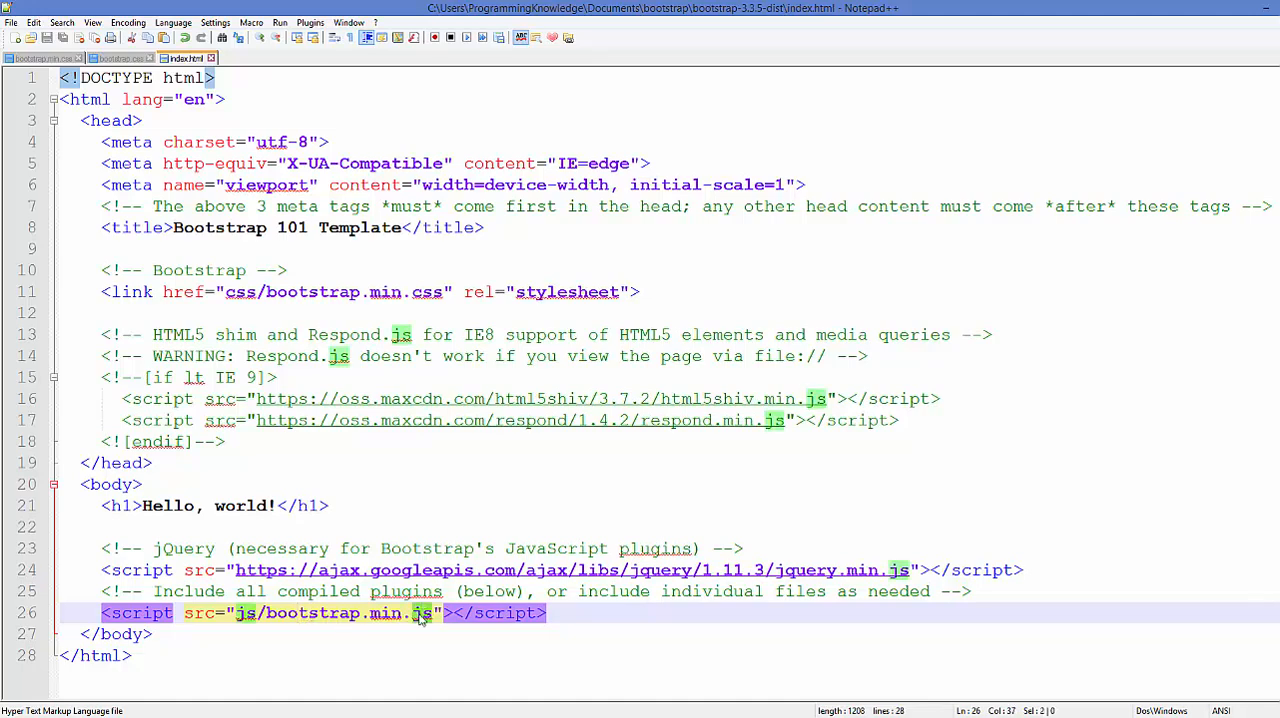